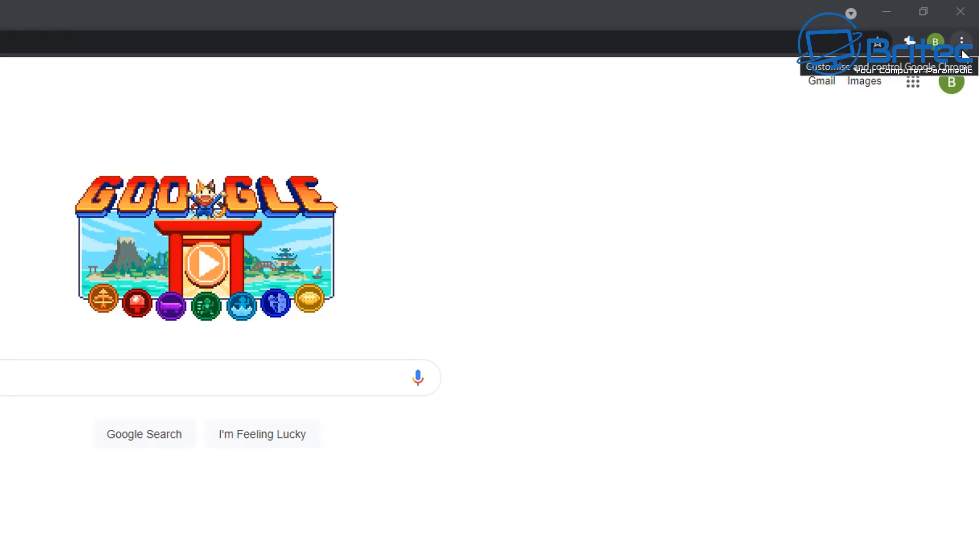
# Open Chrome's Settings page from the three-dot menu.
pyautogui.click(962, 41)
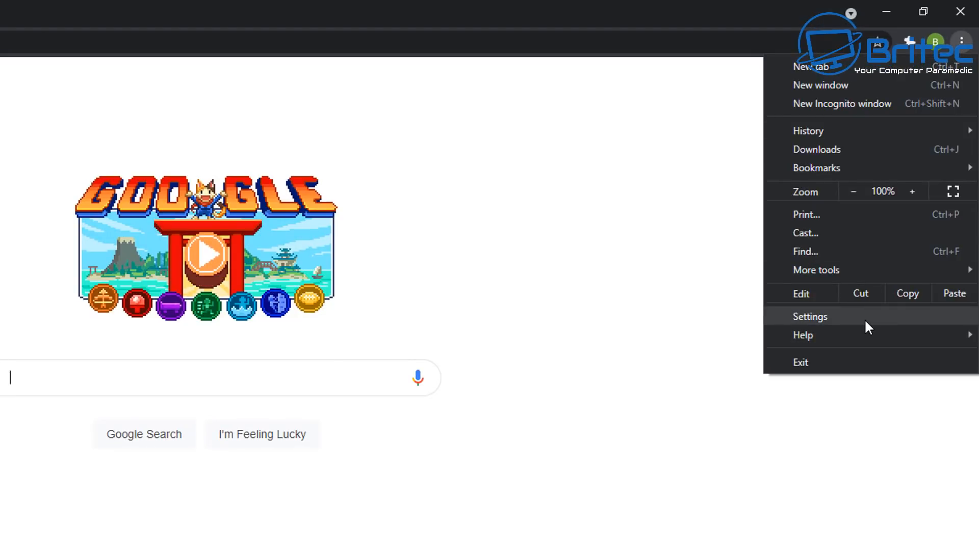
pyautogui.click(809, 317)
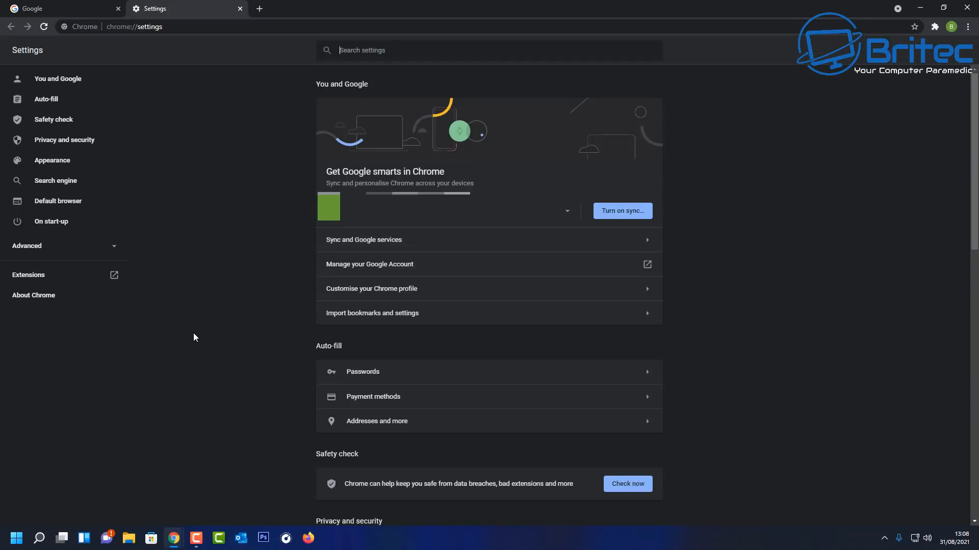
pyautogui.moveTo(182, 342)
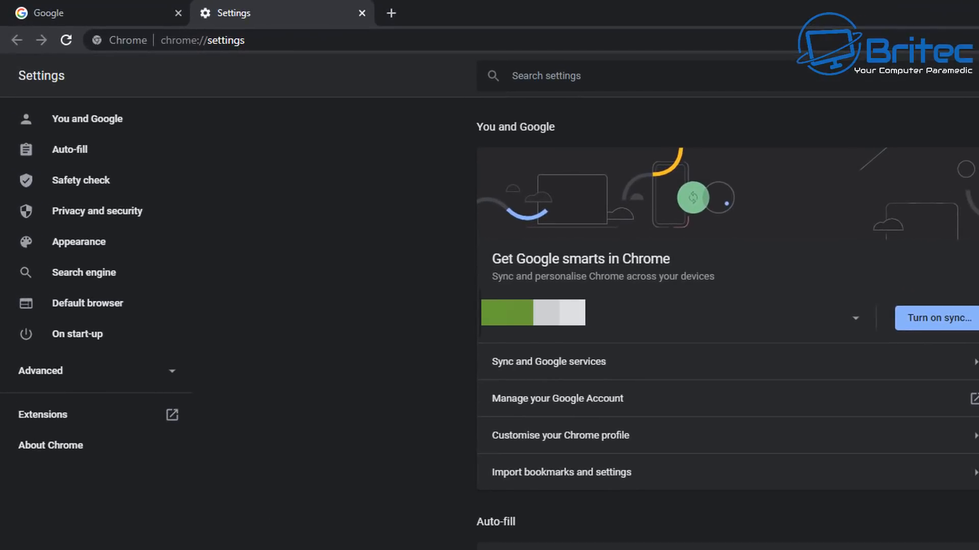
pyautogui.moveTo(83, 217)
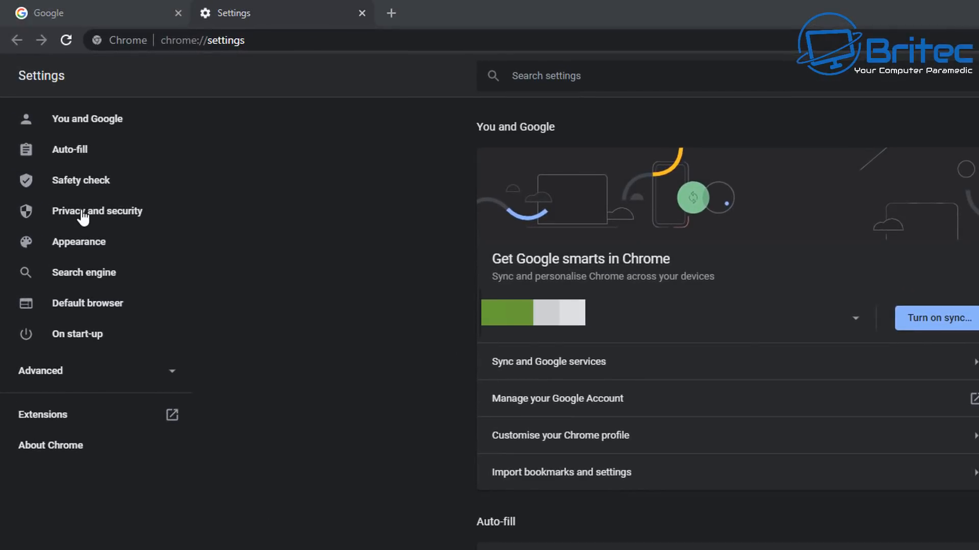
# Show Privacy and security site settings with Additional permissions expanded down to Handlers.
pyautogui.click(96, 211)
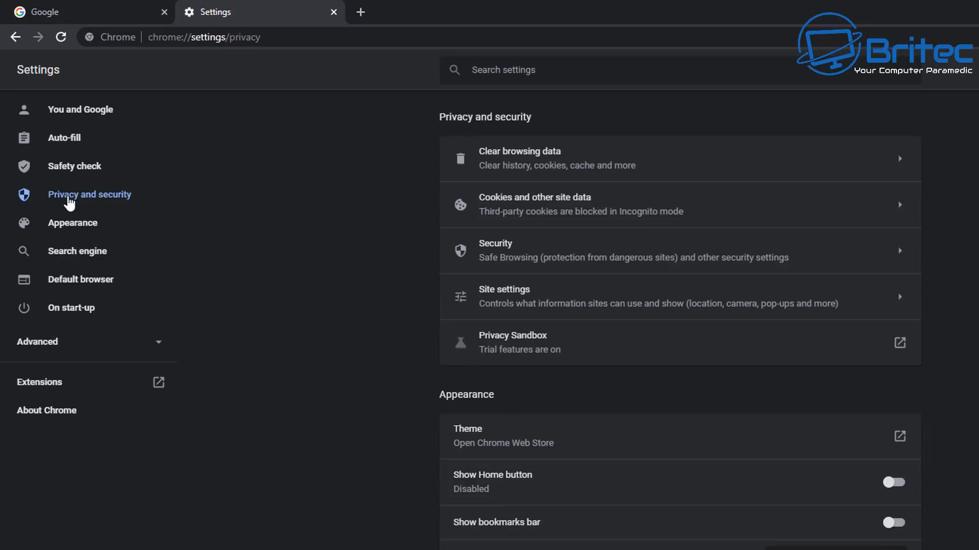
pyautogui.moveTo(78, 203)
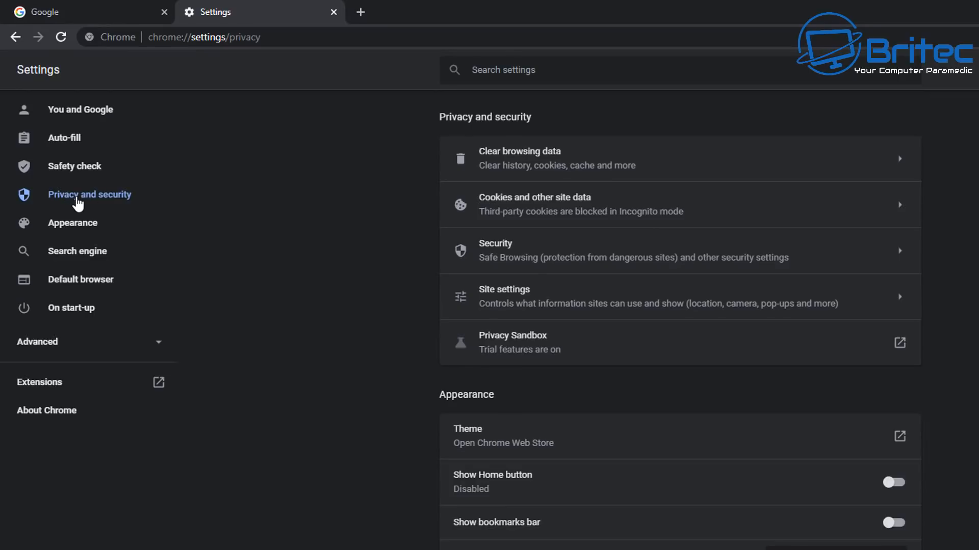
pyautogui.moveTo(604, 297)
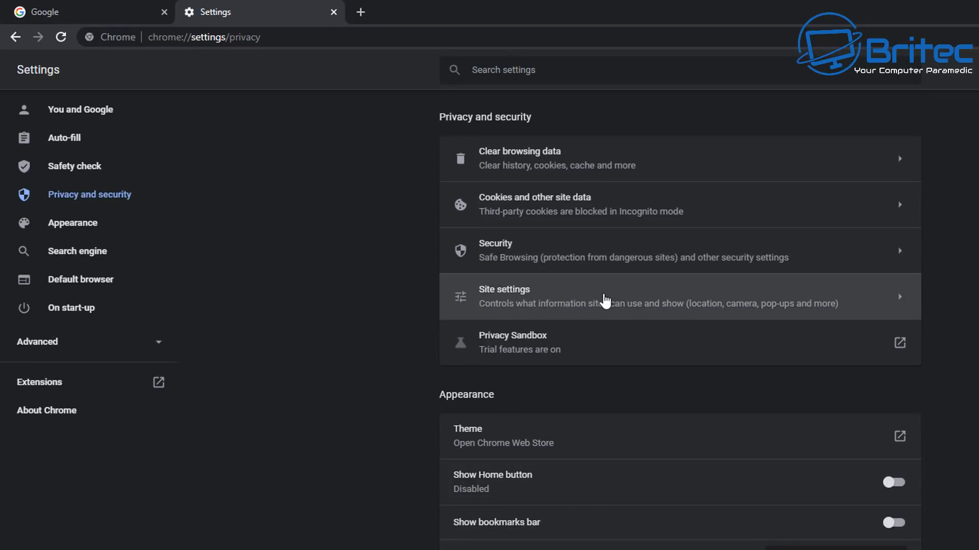
pyautogui.moveTo(625, 298)
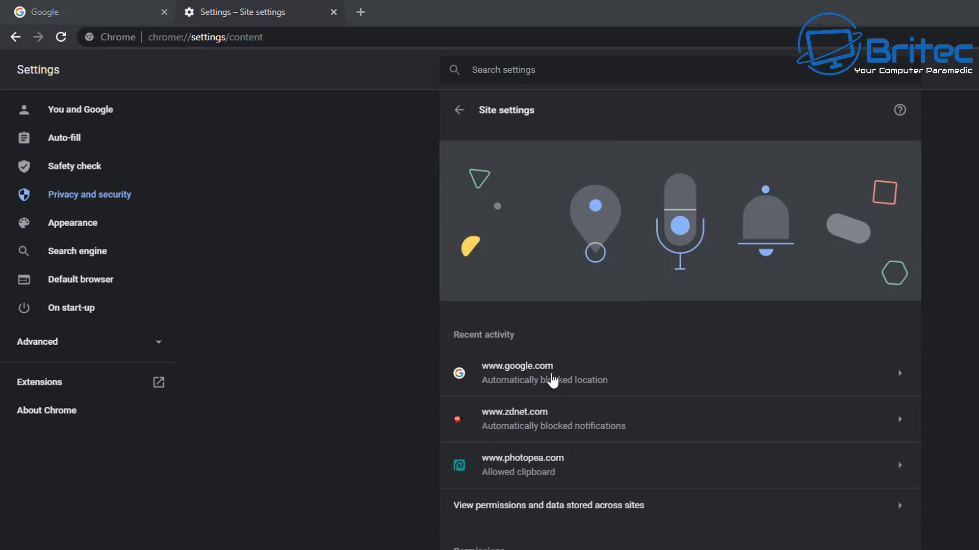
pyautogui.scroll(-3)
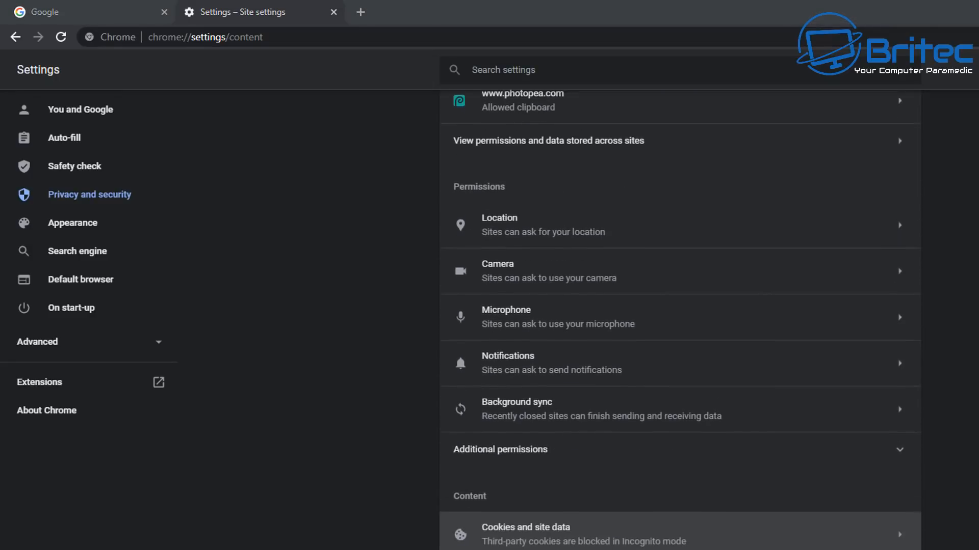
pyautogui.scroll(-3)
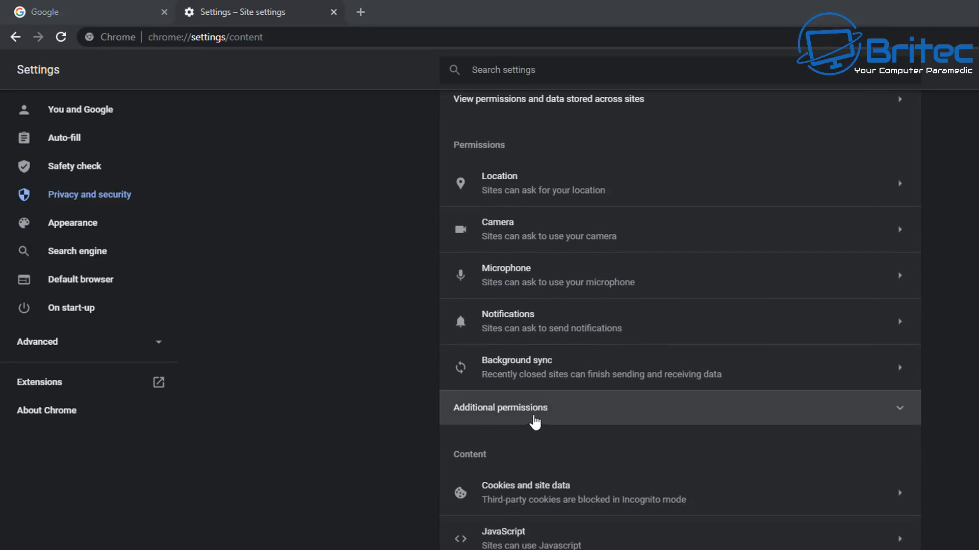
pyautogui.click(500, 408)
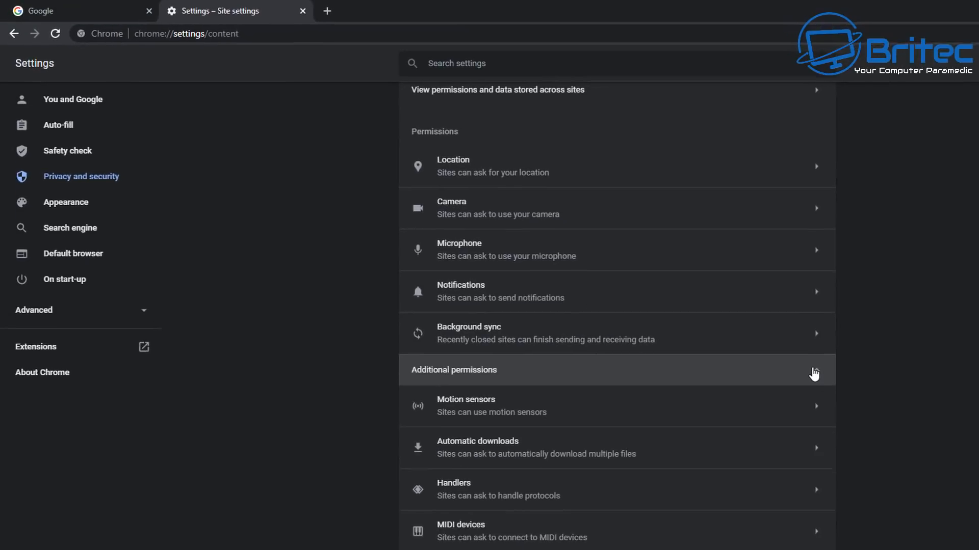
pyautogui.scroll(-3)
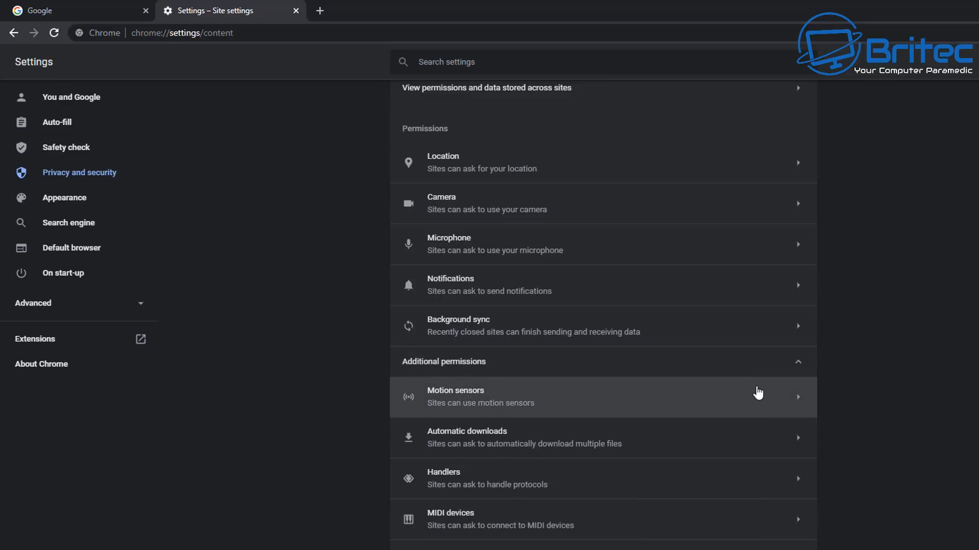
pyautogui.scroll(-3)
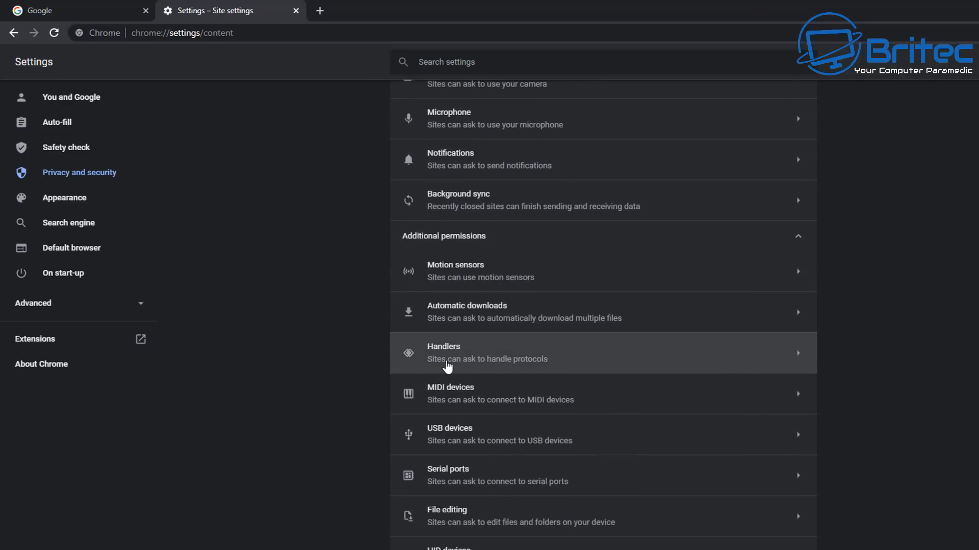
pyautogui.moveTo(659, 364)
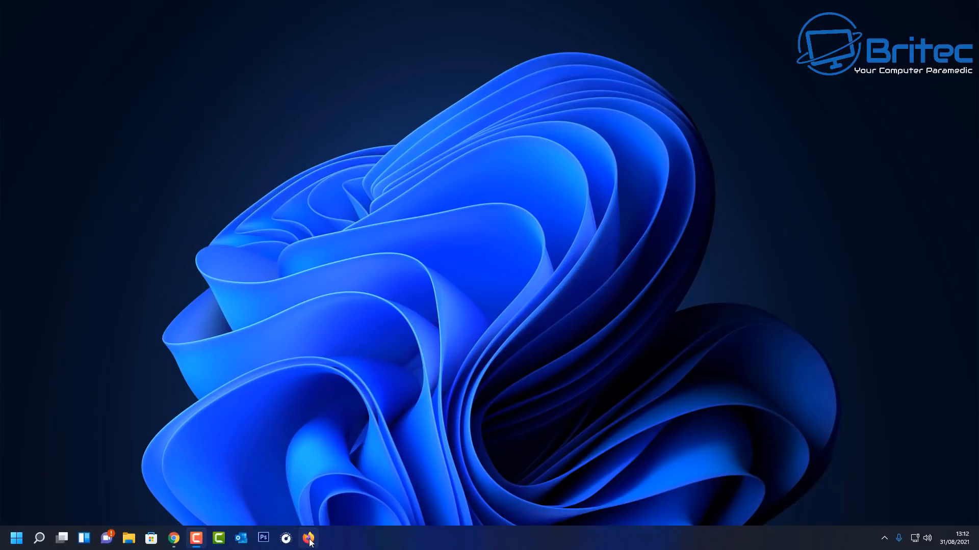
# Launch Firefox and open its General settings page.
pyautogui.click(309, 538)
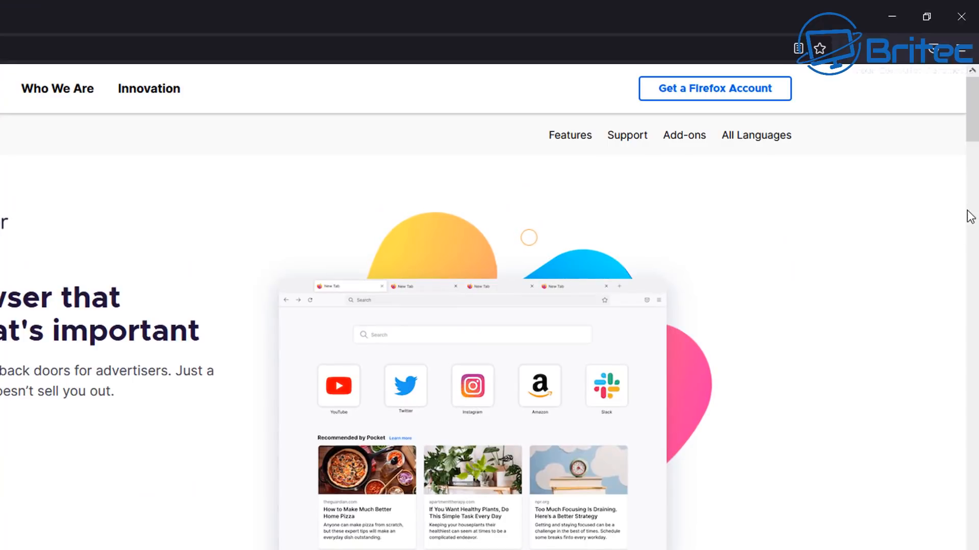
pyautogui.click(966, 48)
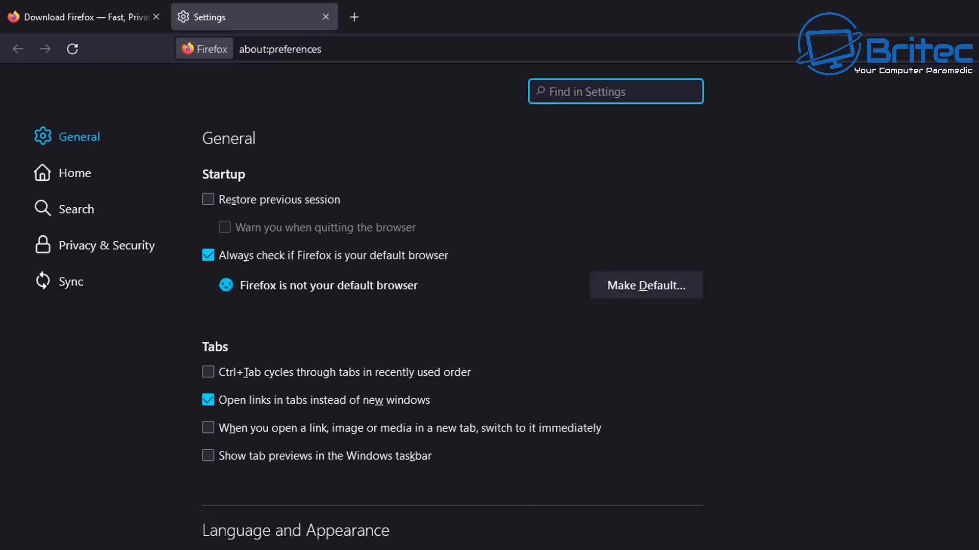
pyautogui.moveTo(77, 136)
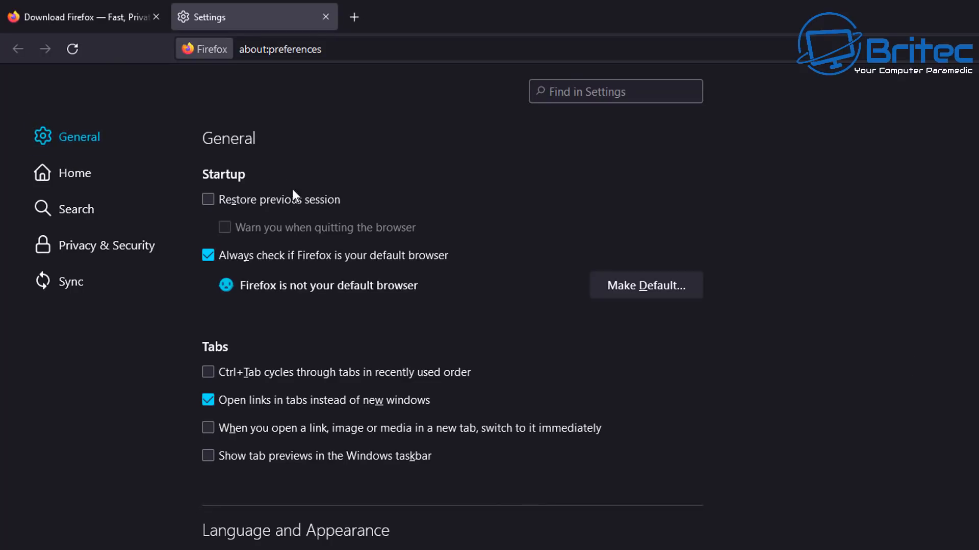
# In Applications, keep the mailto action set to Use Googlemail.
pyautogui.scroll(-3)
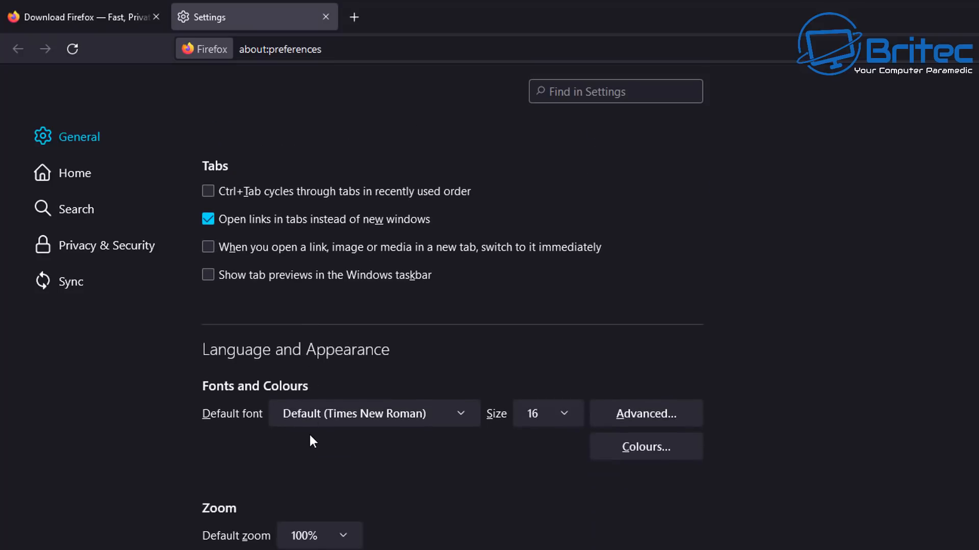
pyautogui.scroll(-3)
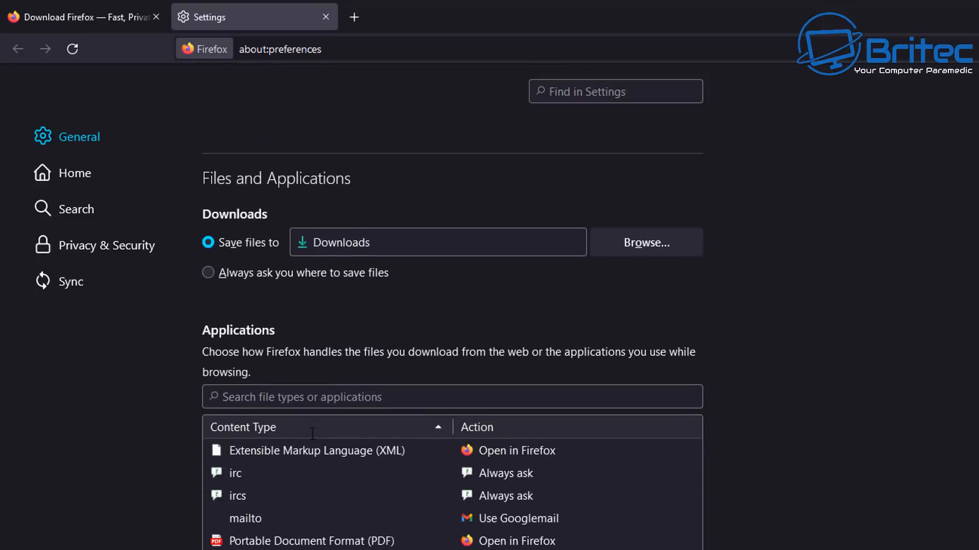
pyautogui.scroll(-3)
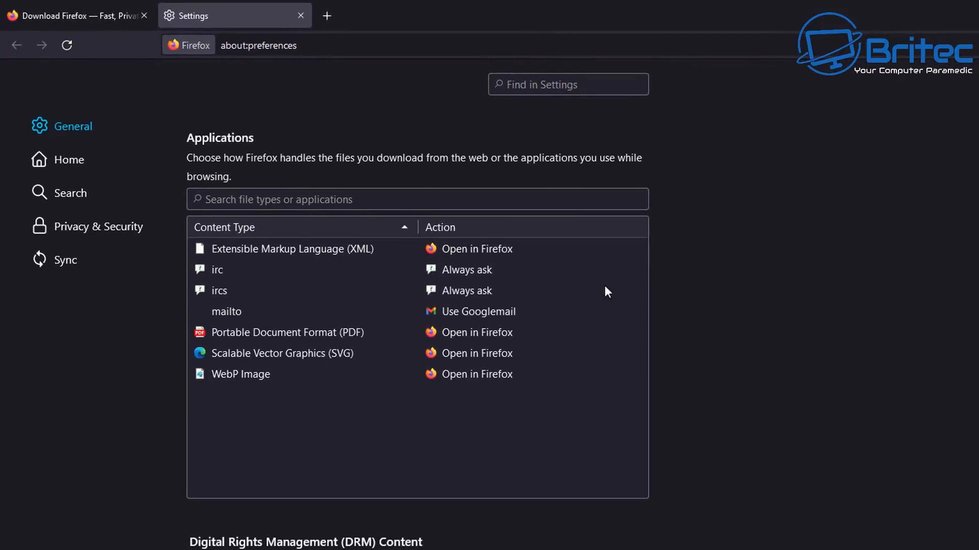
pyautogui.moveTo(227, 318)
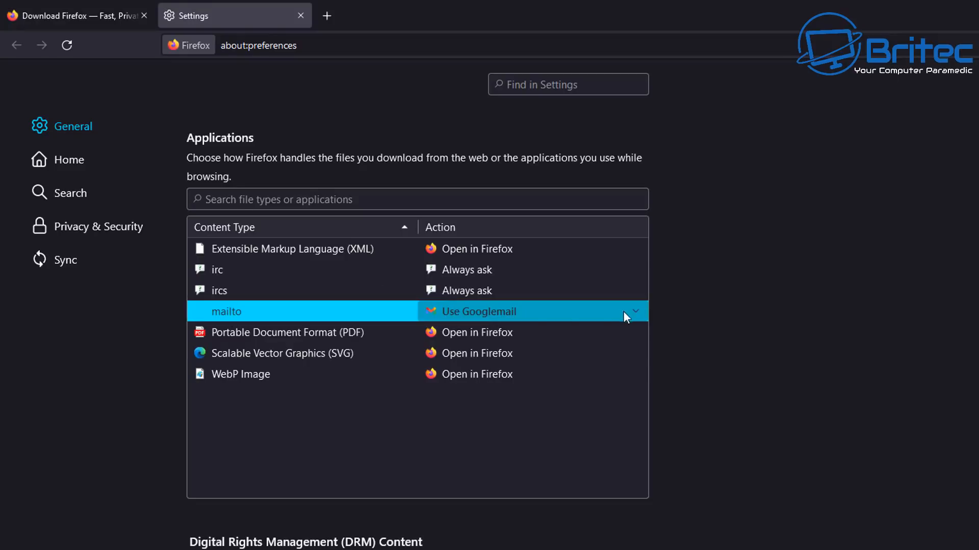
pyautogui.click(633, 312)
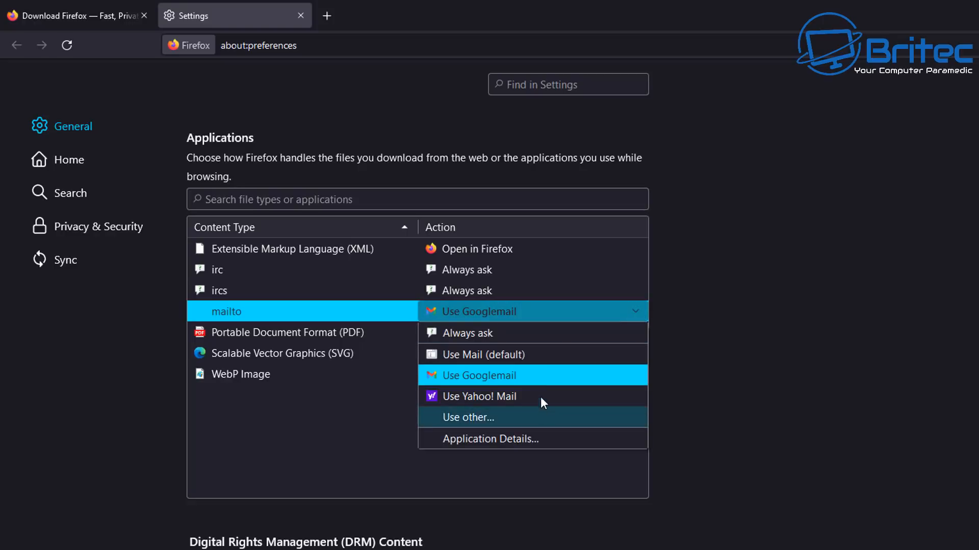
pyautogui.moveTo(523, 375)
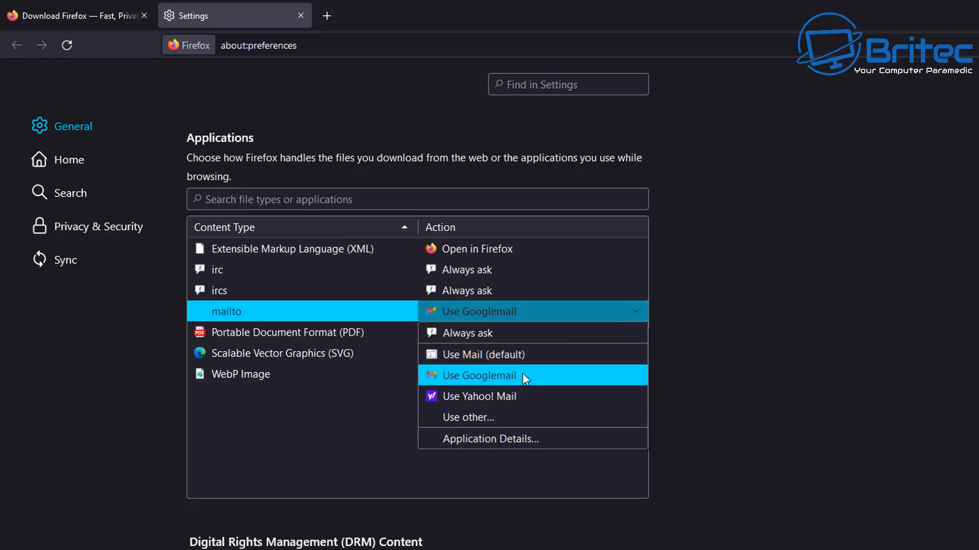
pyautogui.moveTo(498, 382)
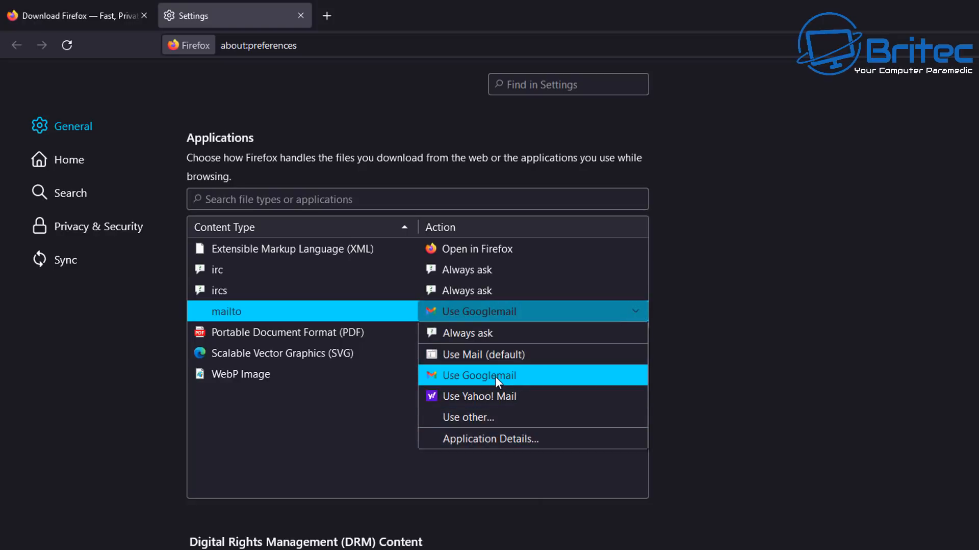
pyautogui.click(479, 375)
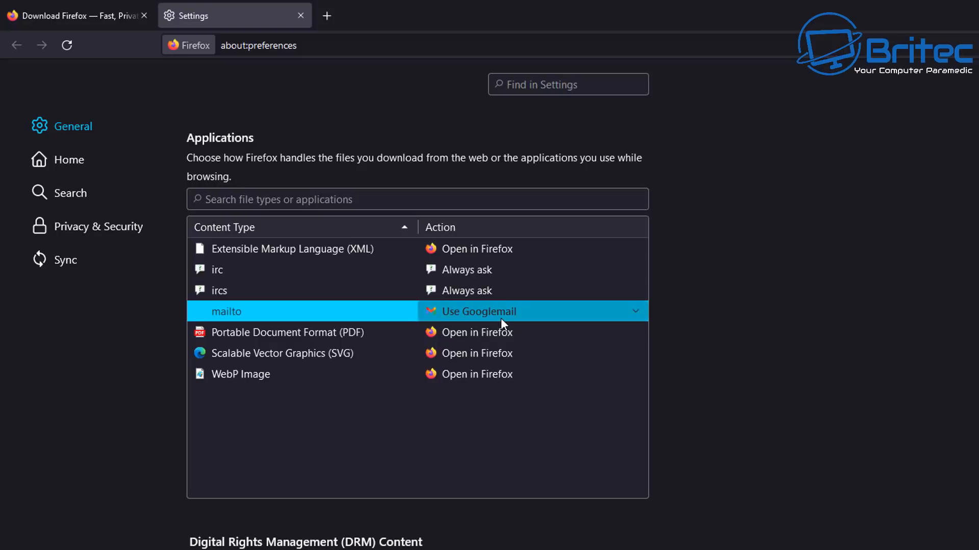
pyautogui.moveTo(529, 322)
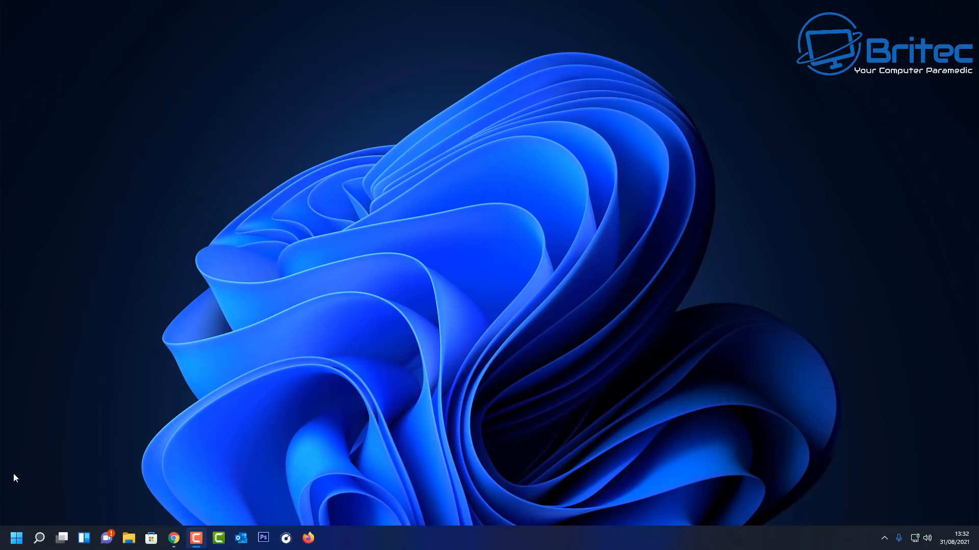
# Launch Edge and open Settings to the Profile 1 profiles page.
pyautogui.click(173, 537)
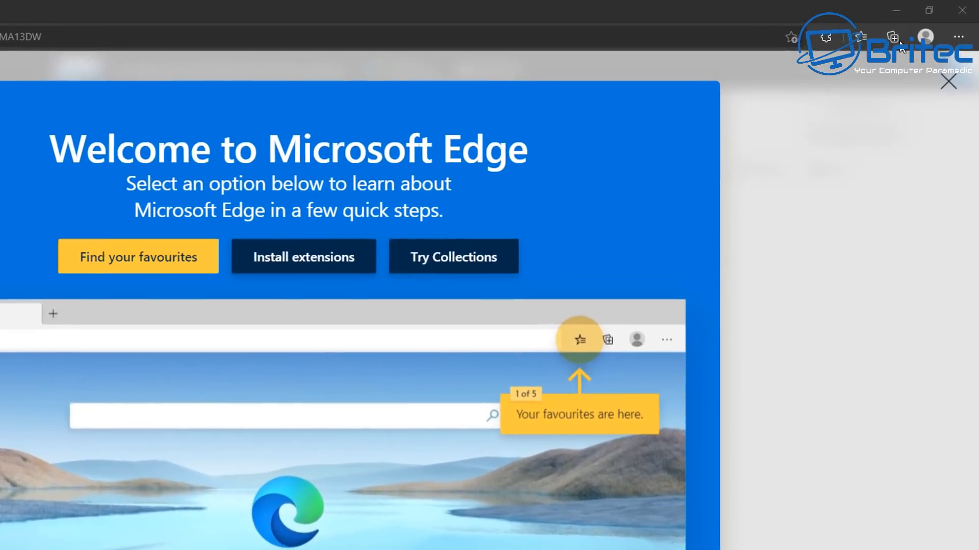
pyautogui.click(960, 37)
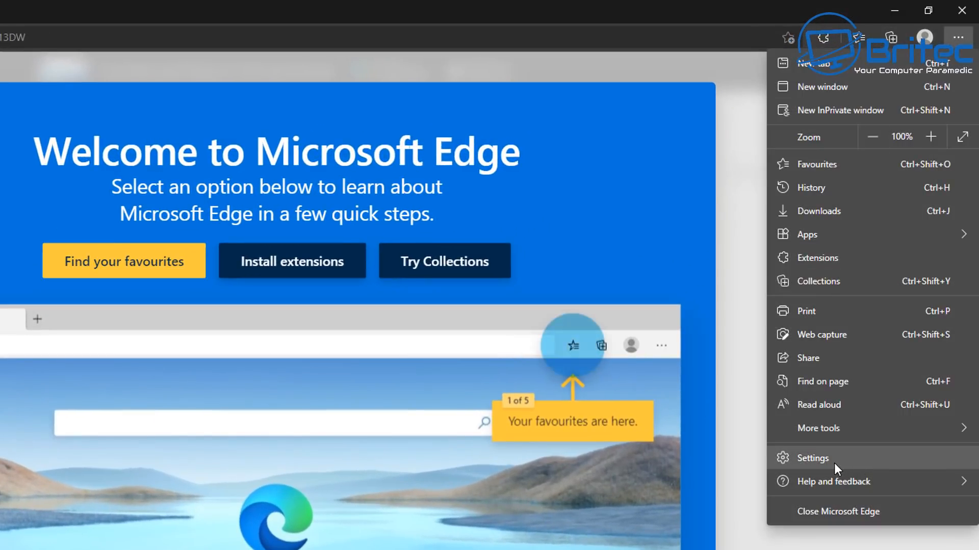
pyautogui.click(811, 457)
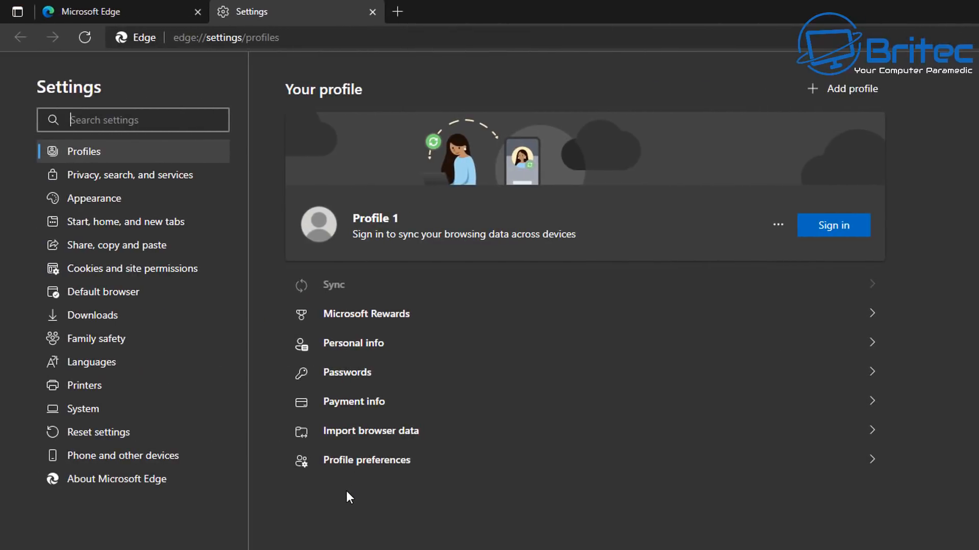
pyautogui.moveTo(84, 386)
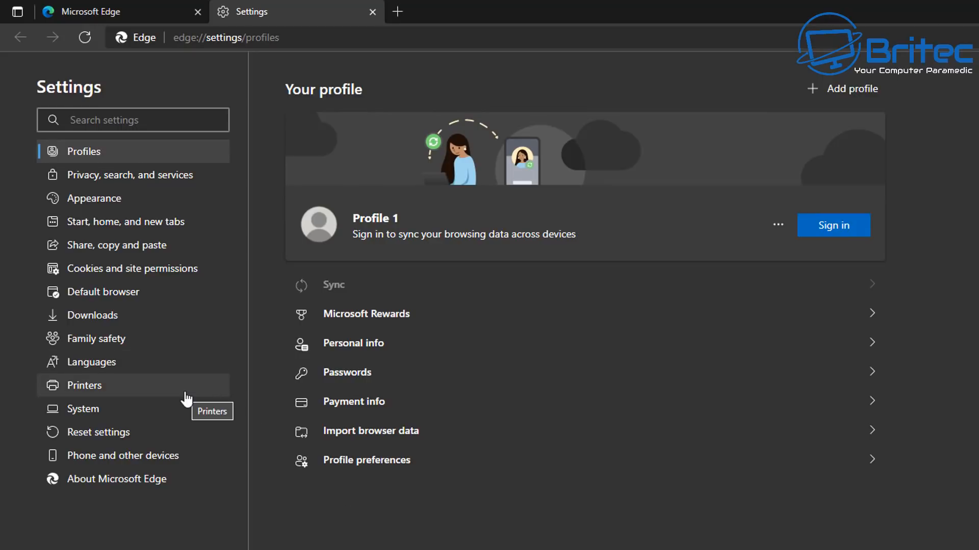
pyautogui.moveTo(111, 161)
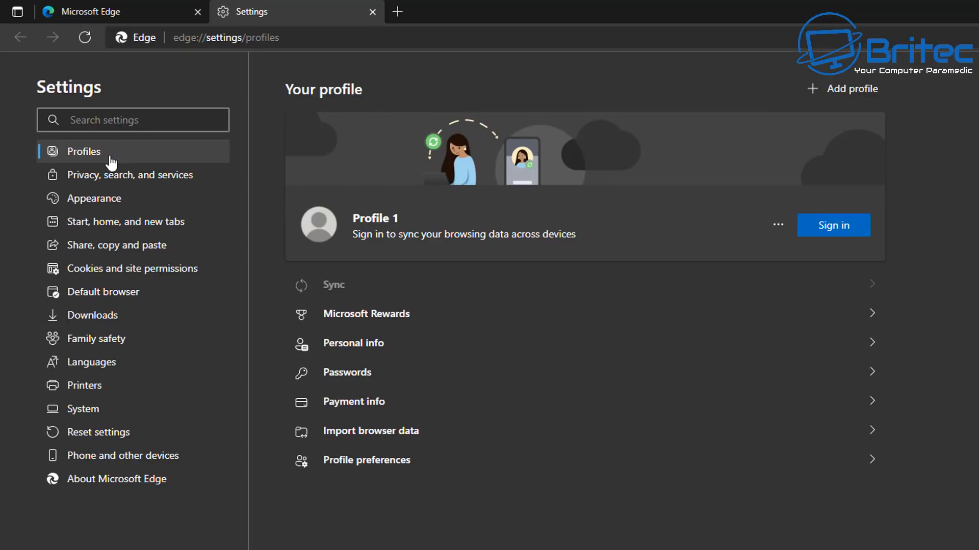
# Browse Cookies and site permissions down to the Handlers permission.
pyautogui.click(131, 269)
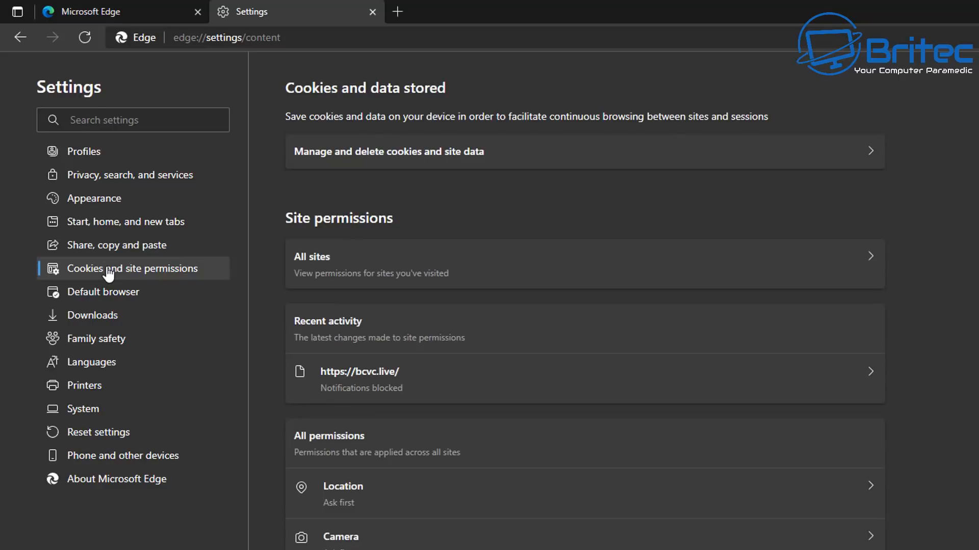
pyautogui.moveTo(632, 381)
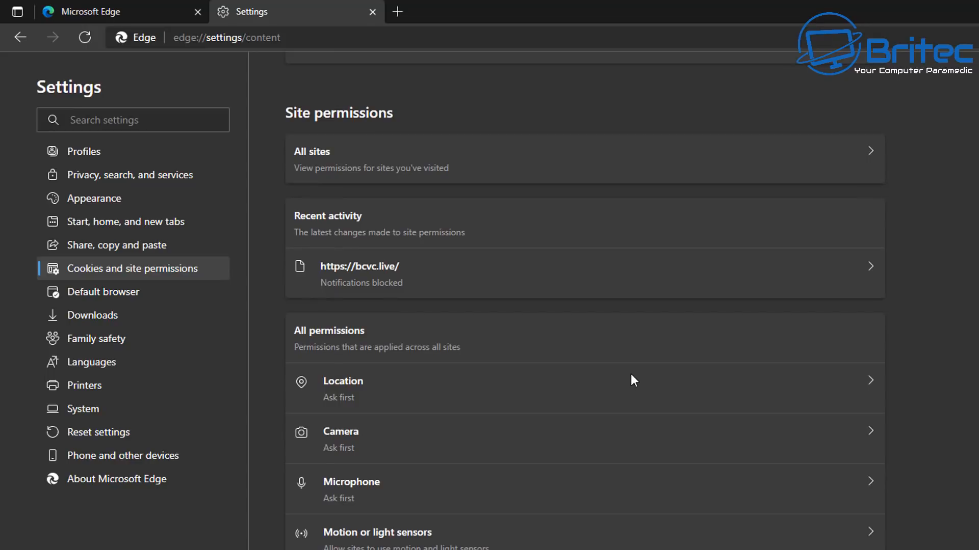
pyautogui.scroll(-3)
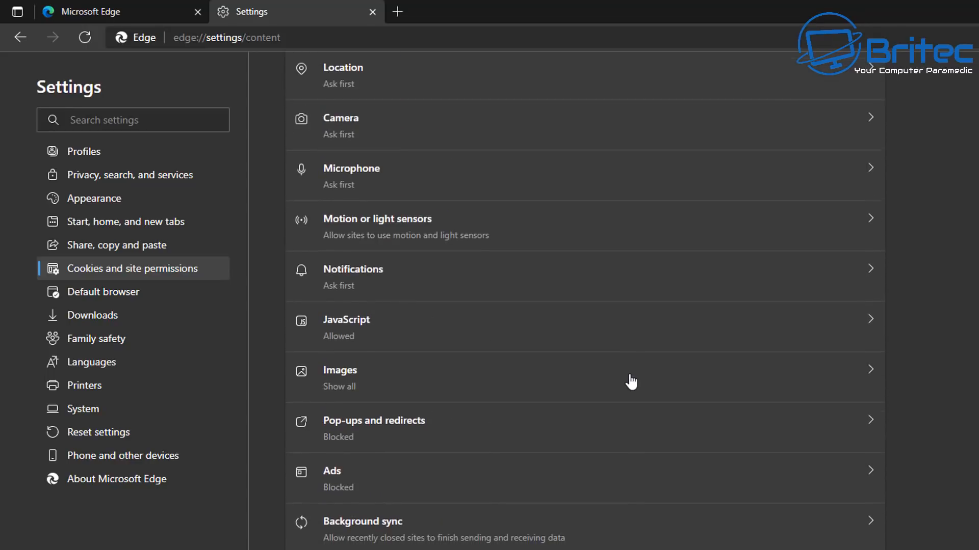
pyautogui.scroll(-3)
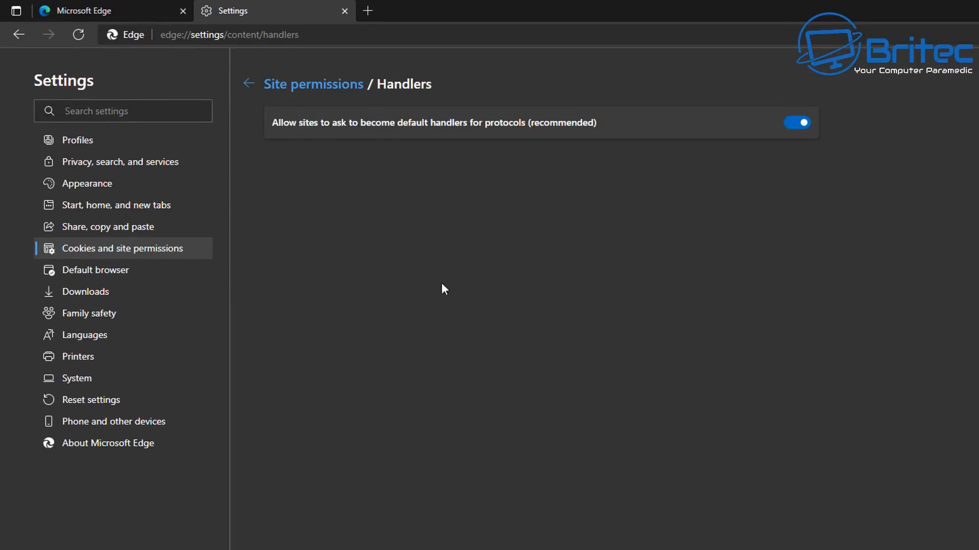
pyautogui.moveTo(796, 123)
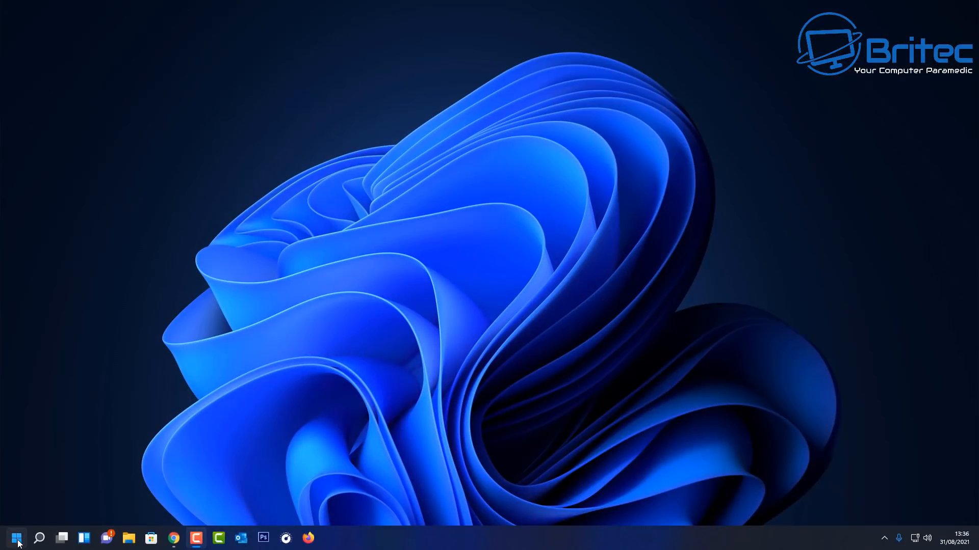
# Open the pinned Settings app from the Start menu.
pyautogui.click(16, 538)
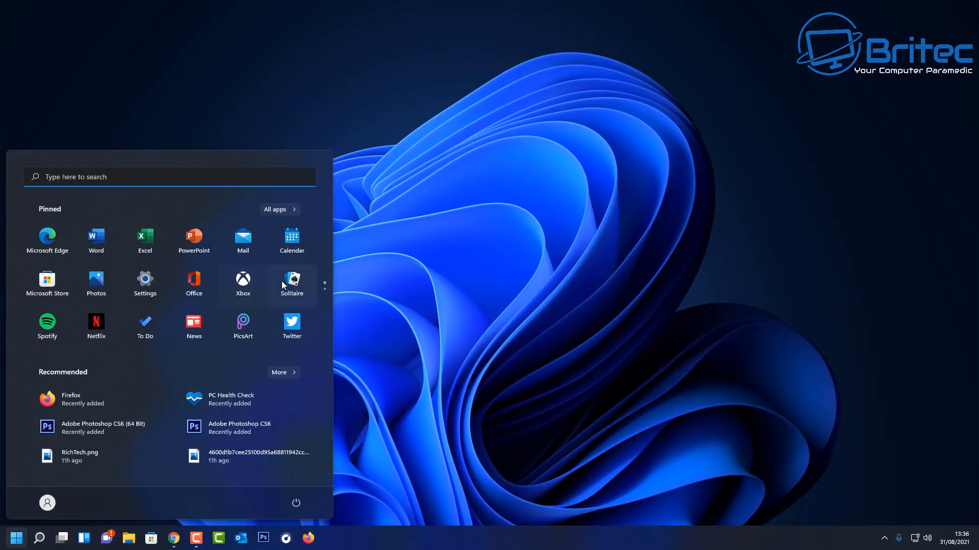
pyautogui.click(144, 280)
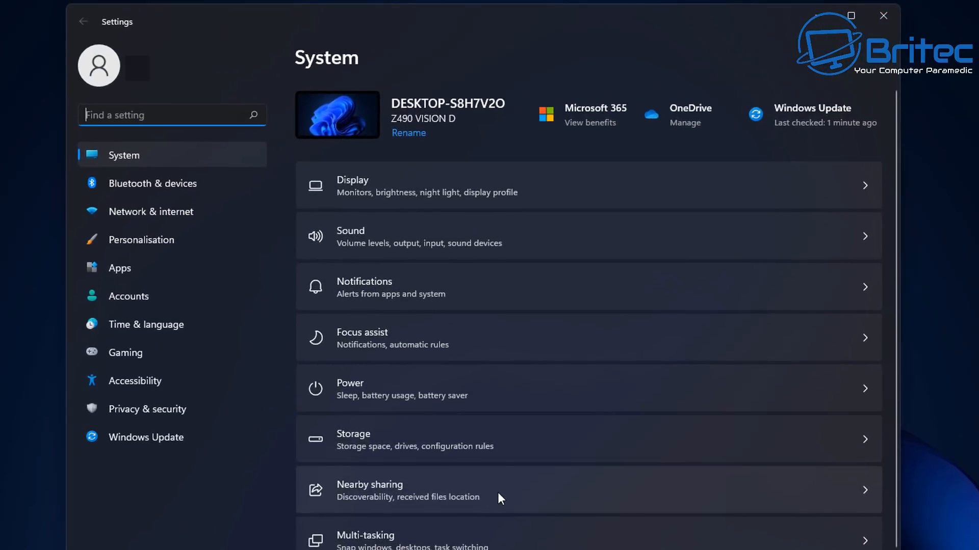
pyautogui.moveTo(137, 273)
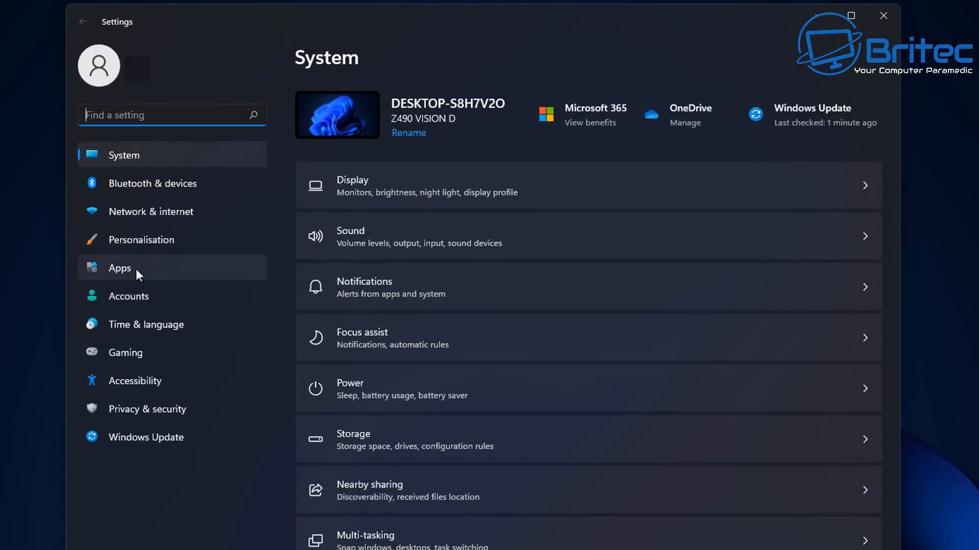
# Go to Apps > Default apps and scroll through the applications list.
pyautogui.click(119, 268)
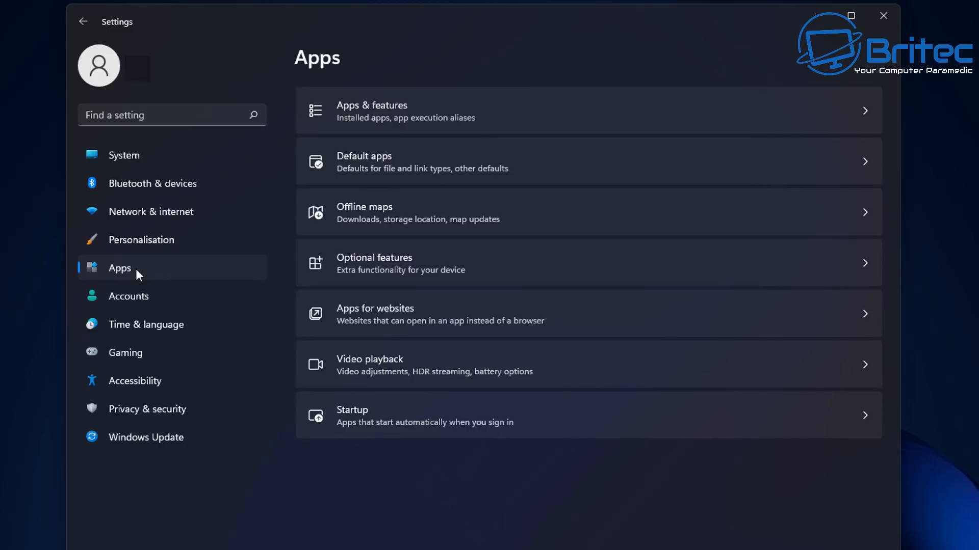
pyautogui.moveTo(655, 233)
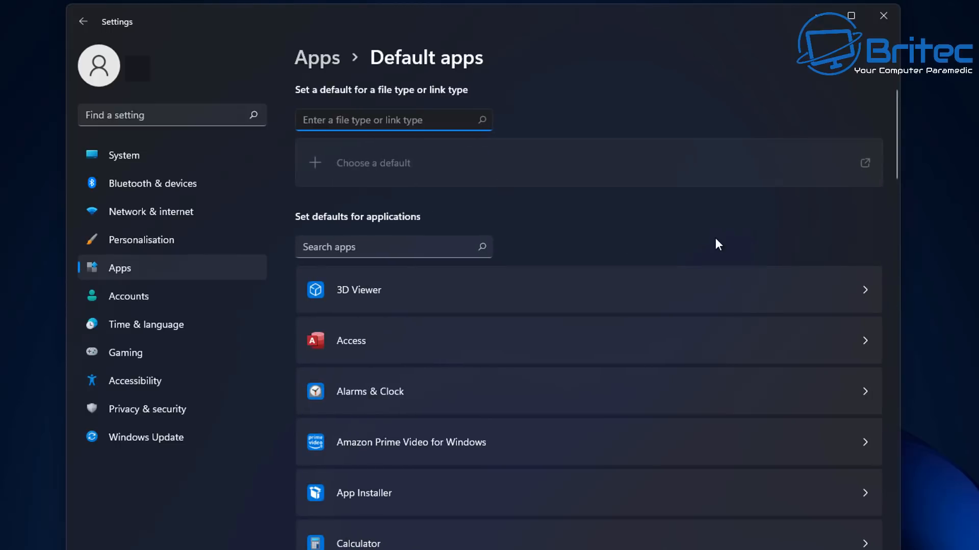
pyautogui.moveTo(910, 295)
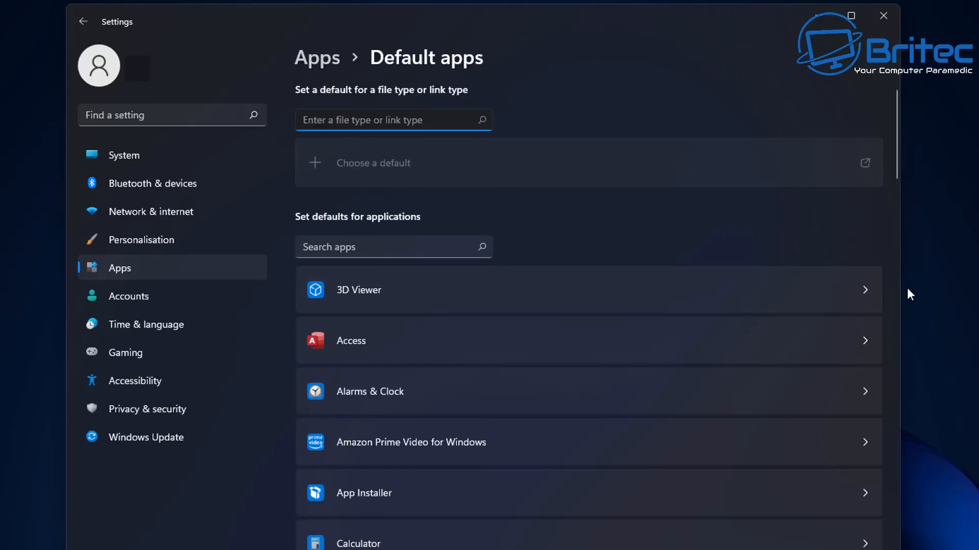
pyautogui.scroll(-3)
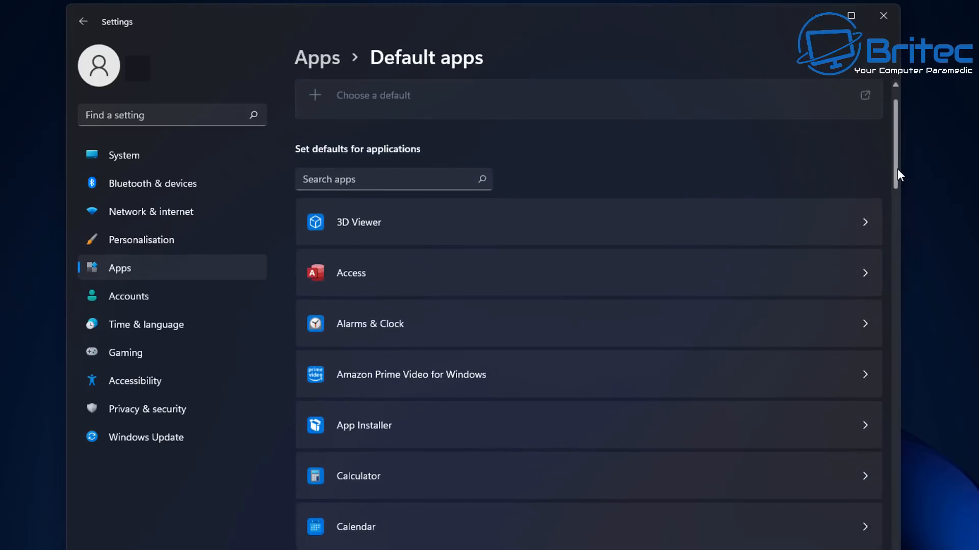
pyautogui.scroll(-3)
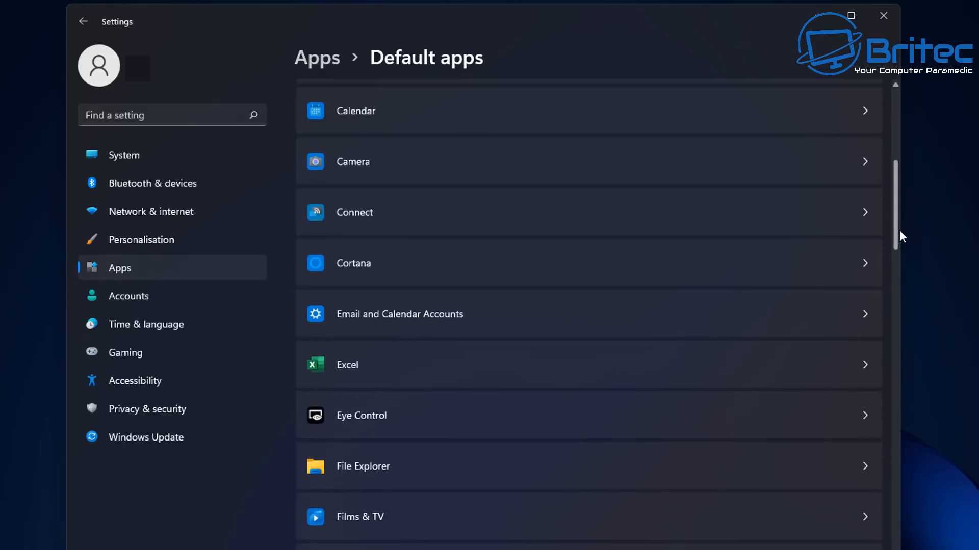
pyautogui.scroll(-3)
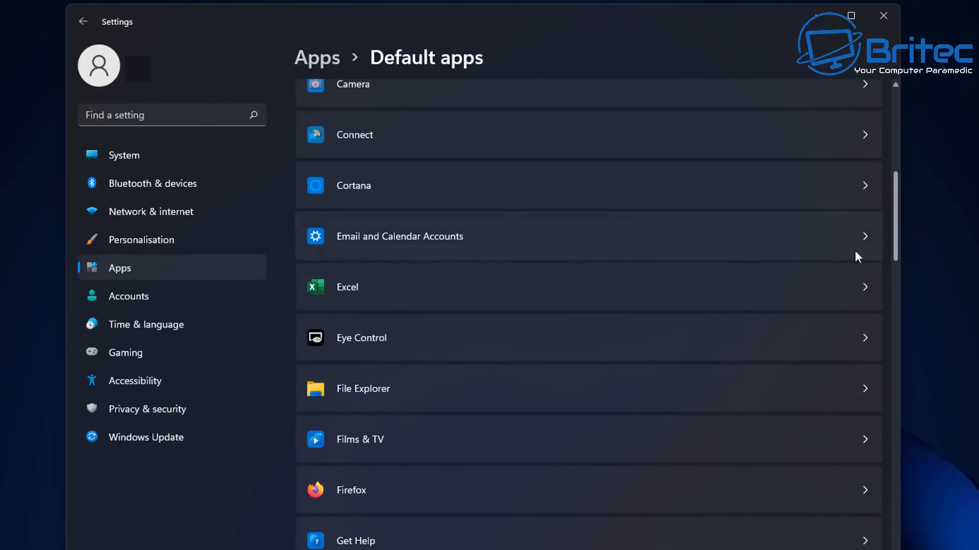
pyautogui.moveTo(440, 243)
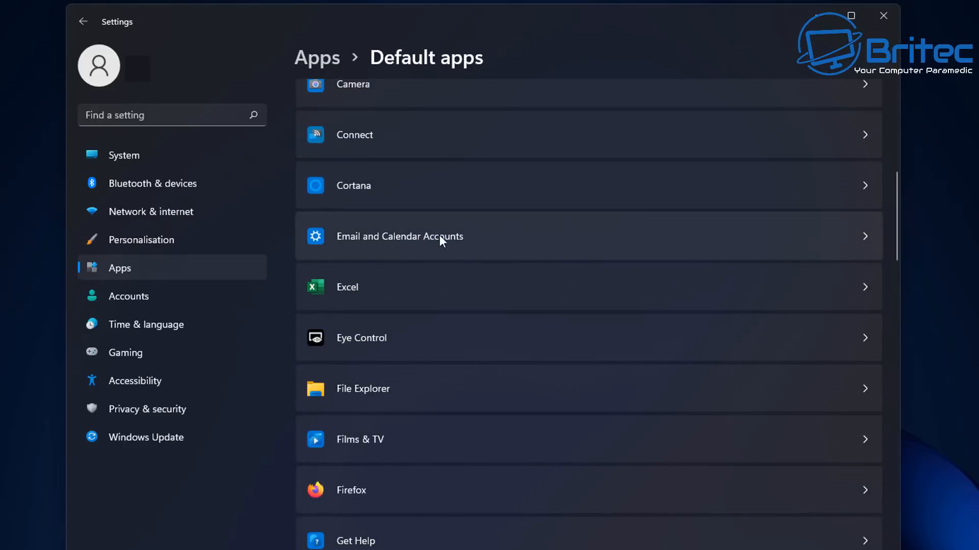
pyautogui.moveTo(539, 240)
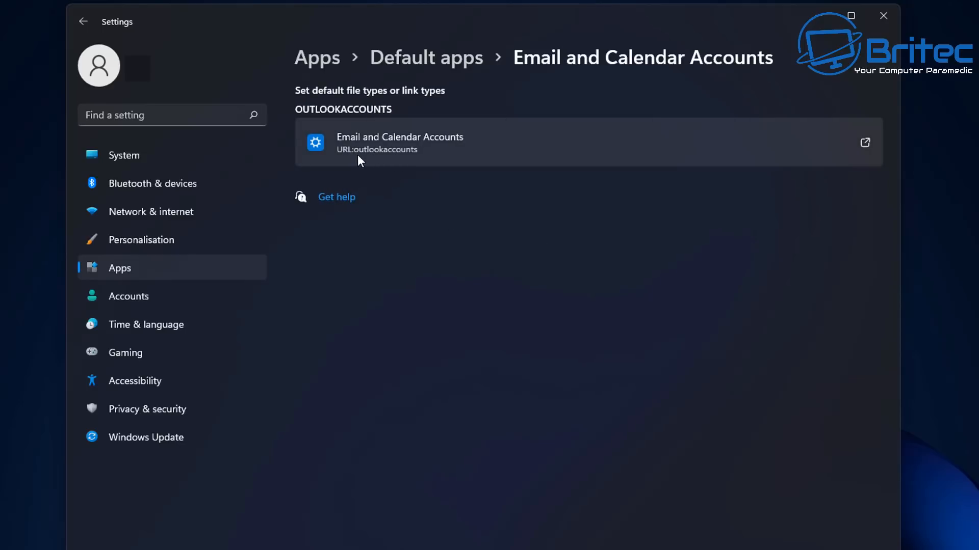
pyautogui.moveTo(398, 161)
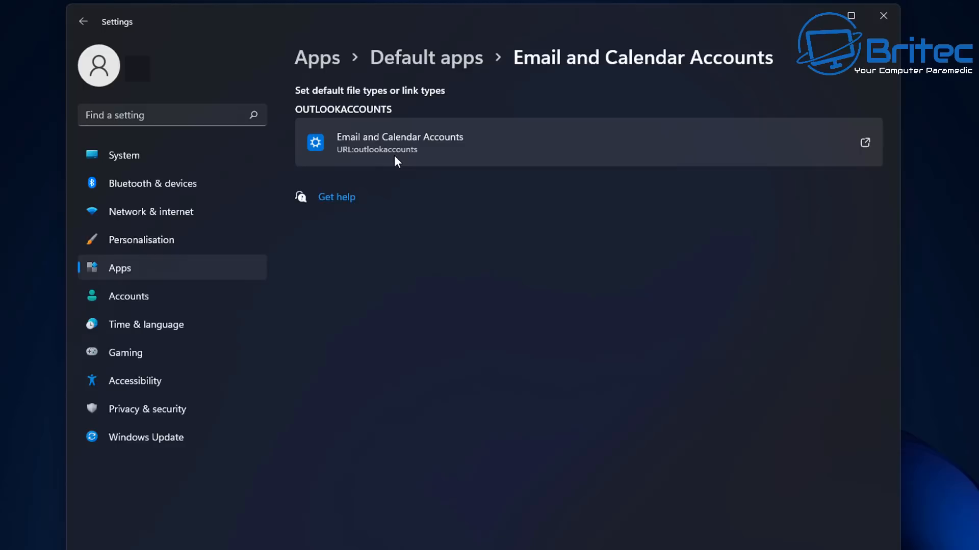
pyautogui.moveTo(214, 170)
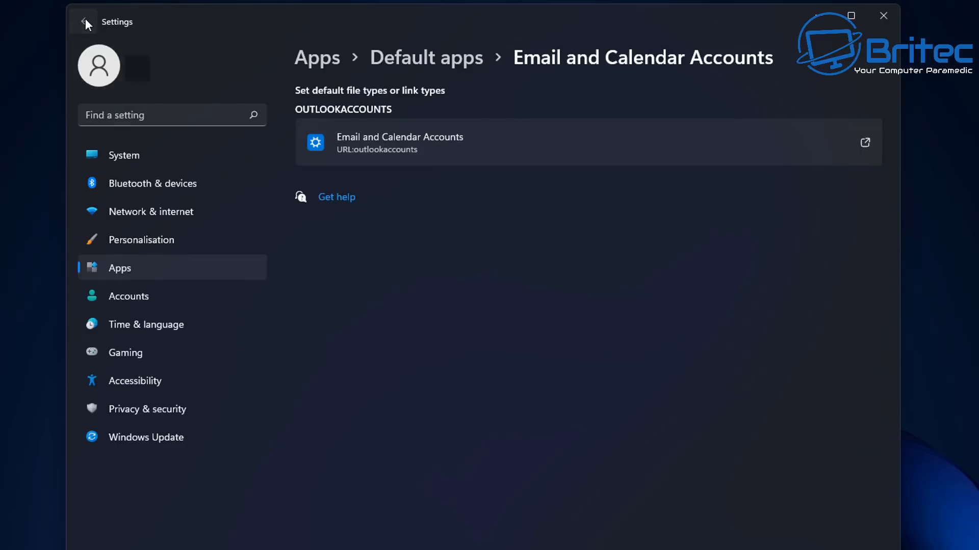
pyautogui.click(83, 22)
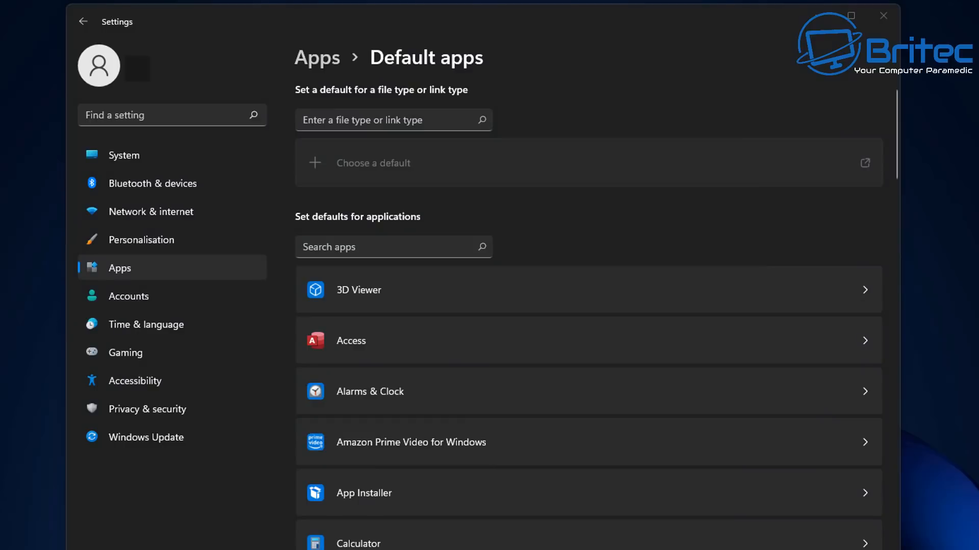
pyautogui.scroll(-3)
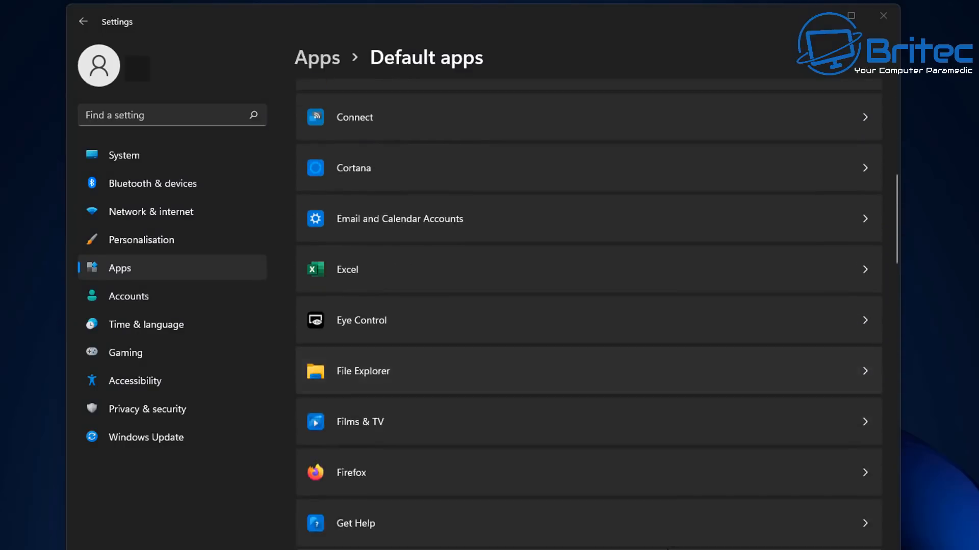
pyautogui.scroll(-3)
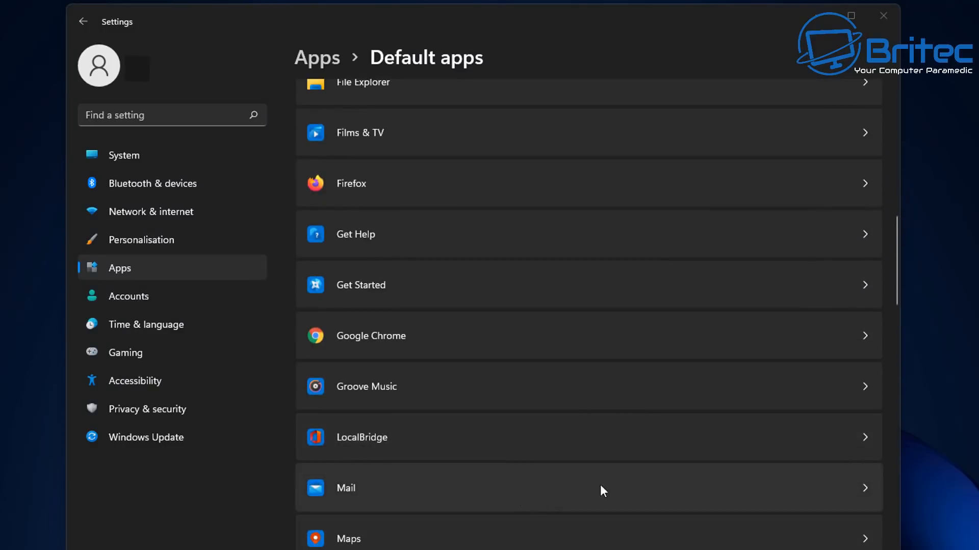
# Open Mail's default file types and expand the full app list for .eml files.
pyautogui.click(587, 488)
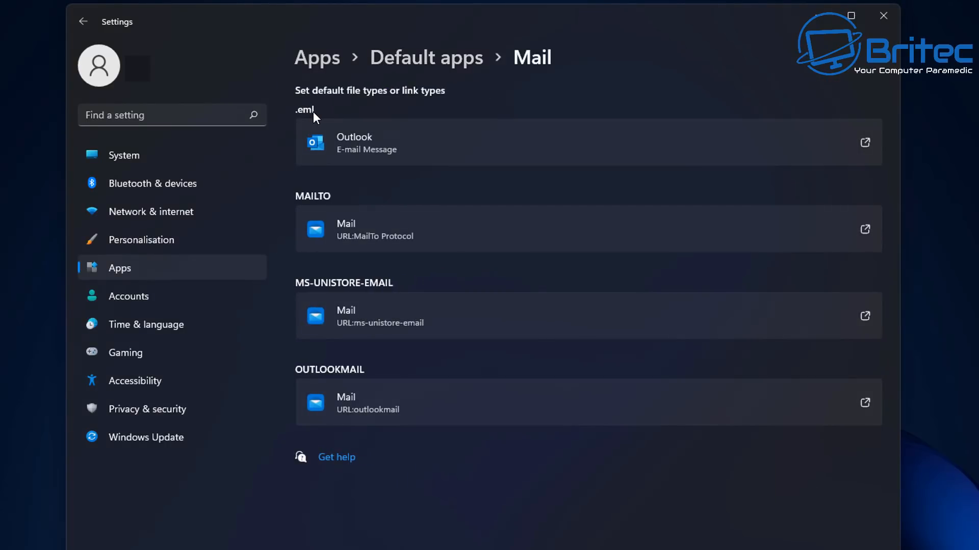
pyautogui.moveTo(545, 147)
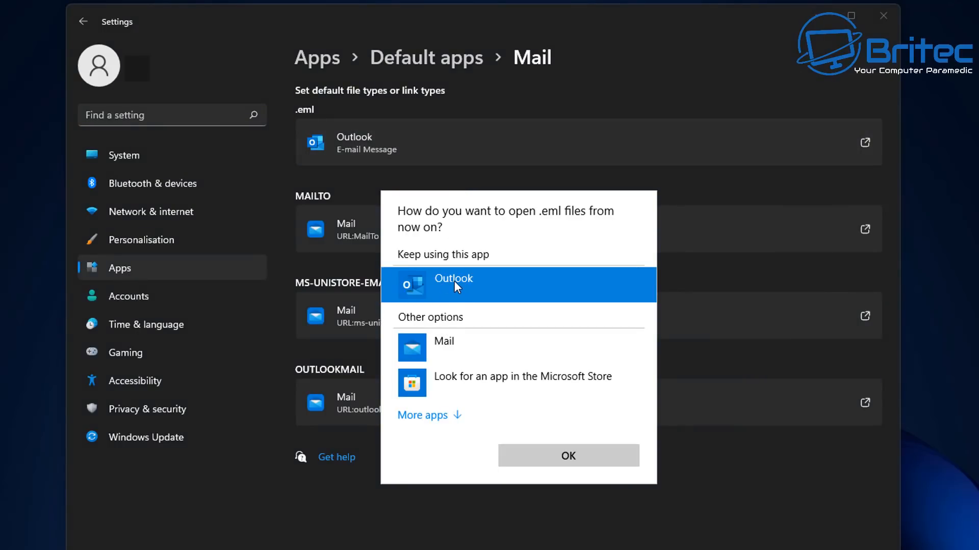
pyautogui.moveTo(418, 347)
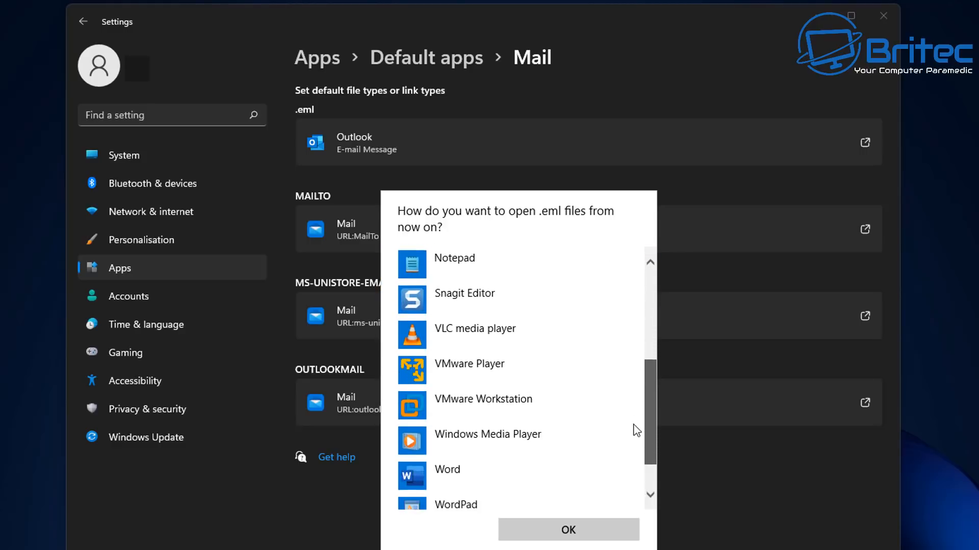
pyautogui.scroll(-3)
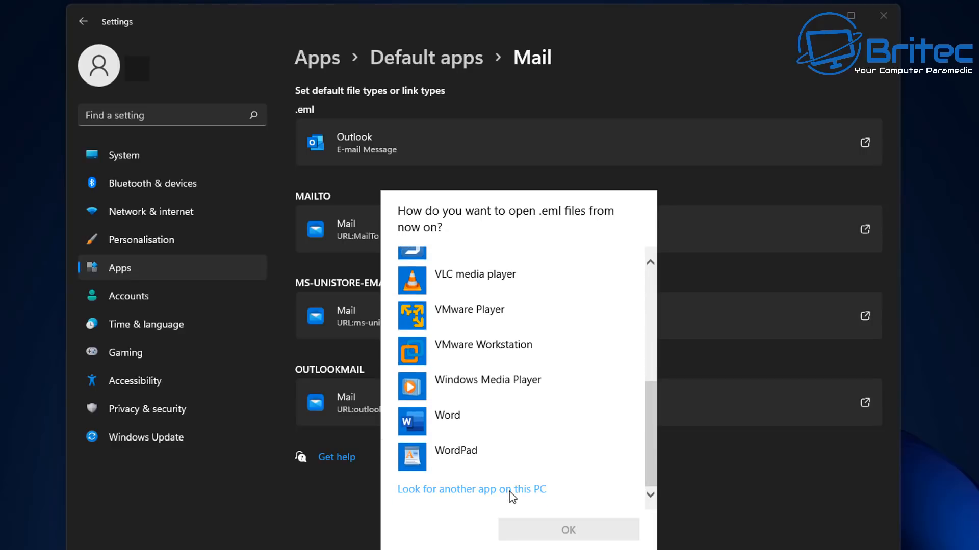
# Browse to C:\Program Files\Google\Chrome\Application and choose chrome.exe for .eml files.
pyautogui.click(471, 490)
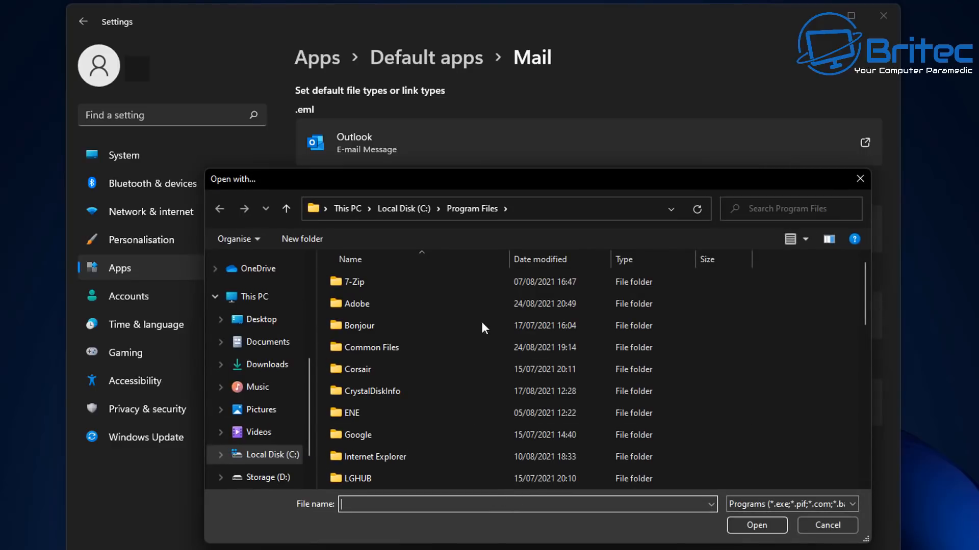
pyautogui.moveTo(400, 369)
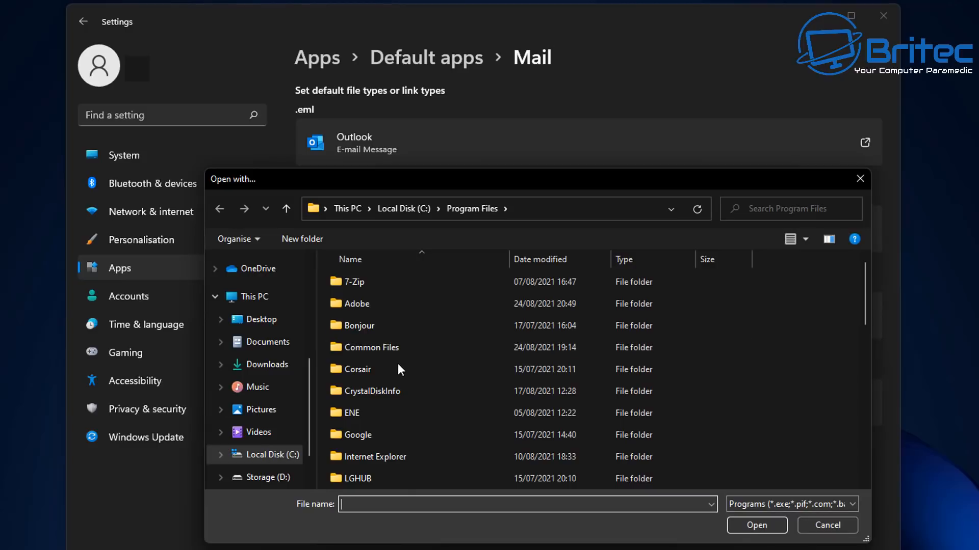
pyautogui.scroll(-3)
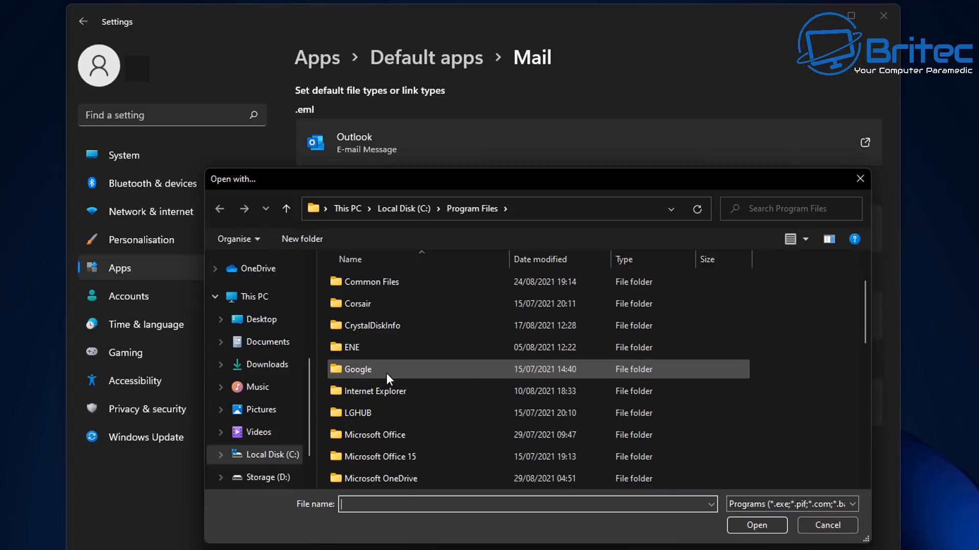
pyautogui.doubleClick(358, 369)
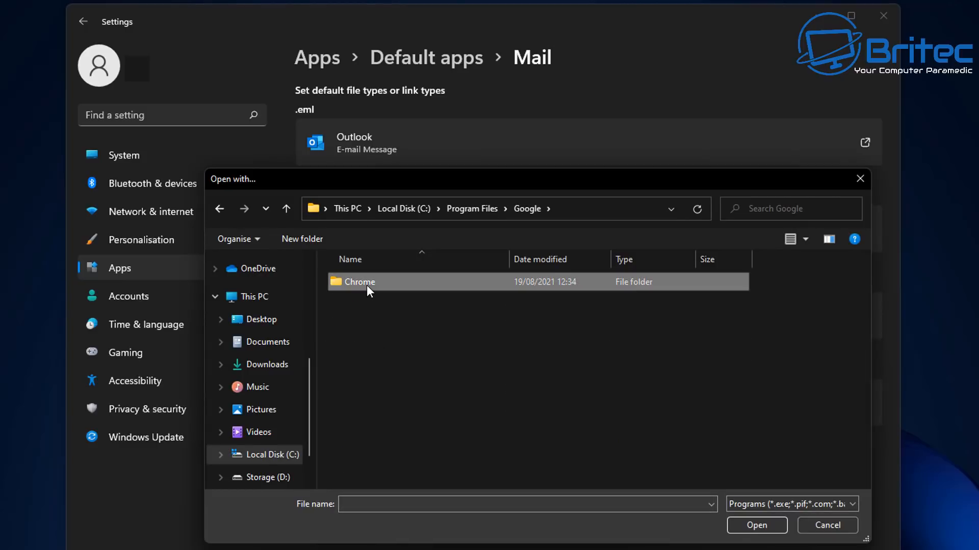
pyautogui.doubleClick(358, 281)
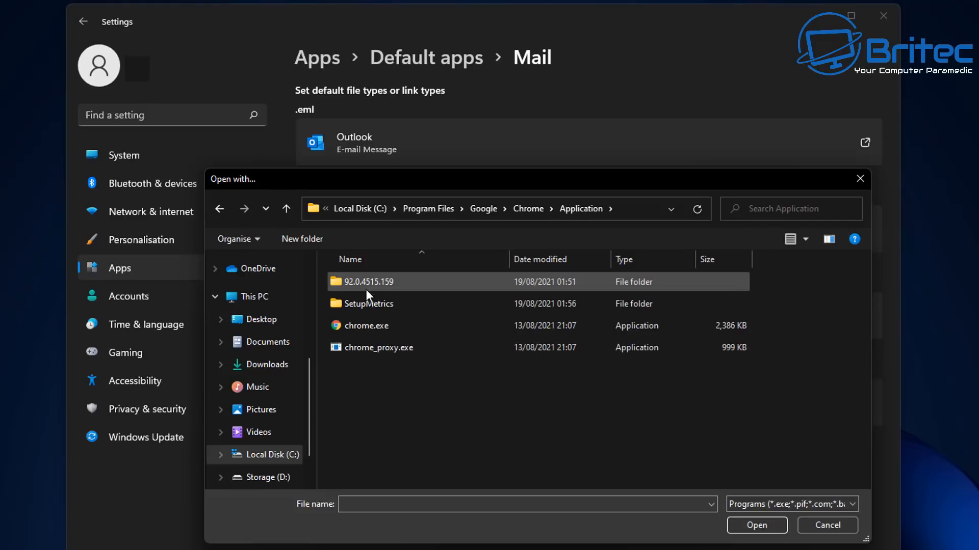
pyautogui.click(366, 325)
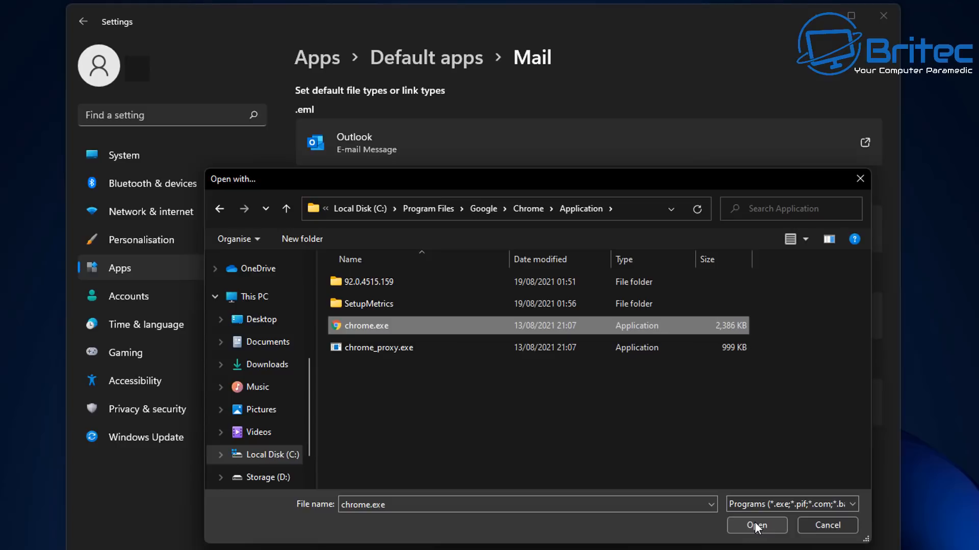
pyautogui.click(756, 525)
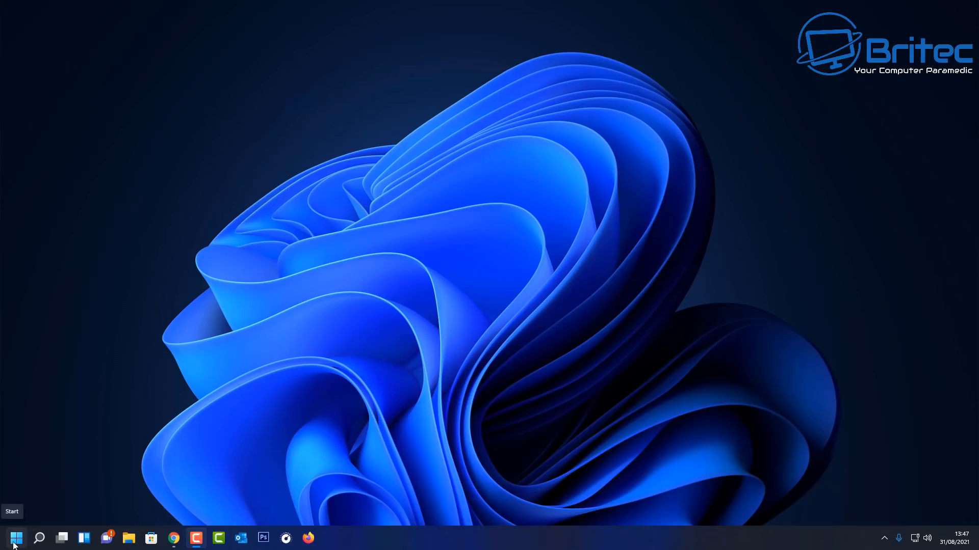
# Launch Windows Settings from the Start menu's pinned apps.
pyautogui.click(15, 538)
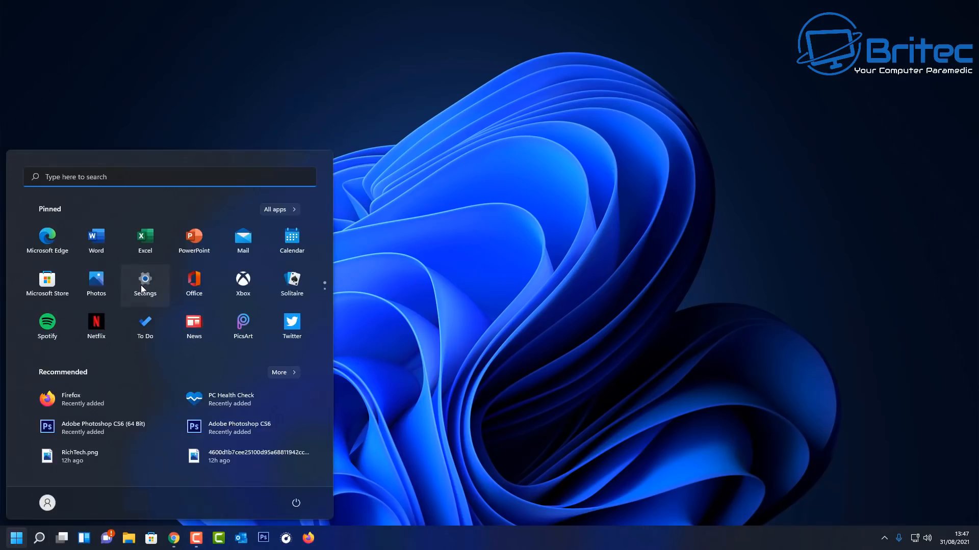
pyautogui.click(144, 284)
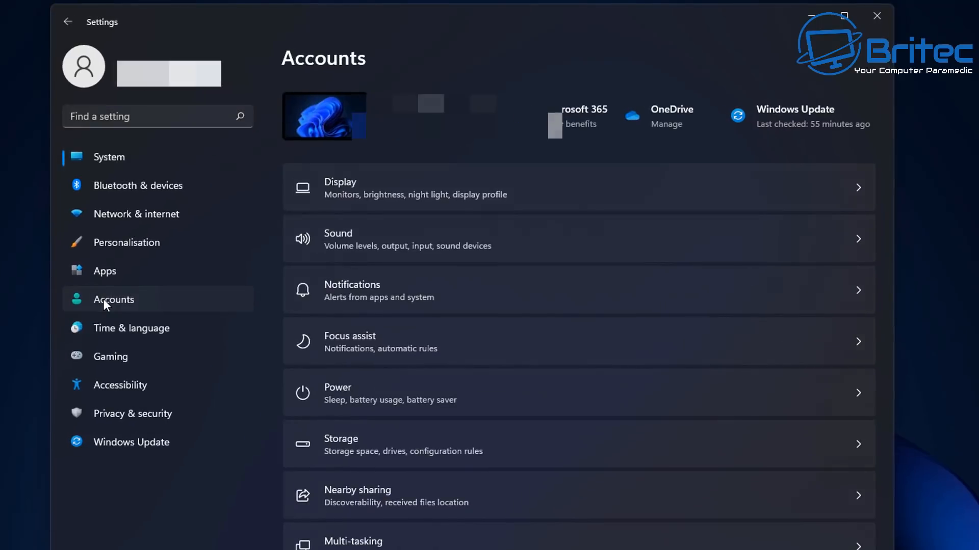
# Go to Accounts, then Email & accounts to view the mail and Microsoft accounts.
pyautogui.click(114, 299)
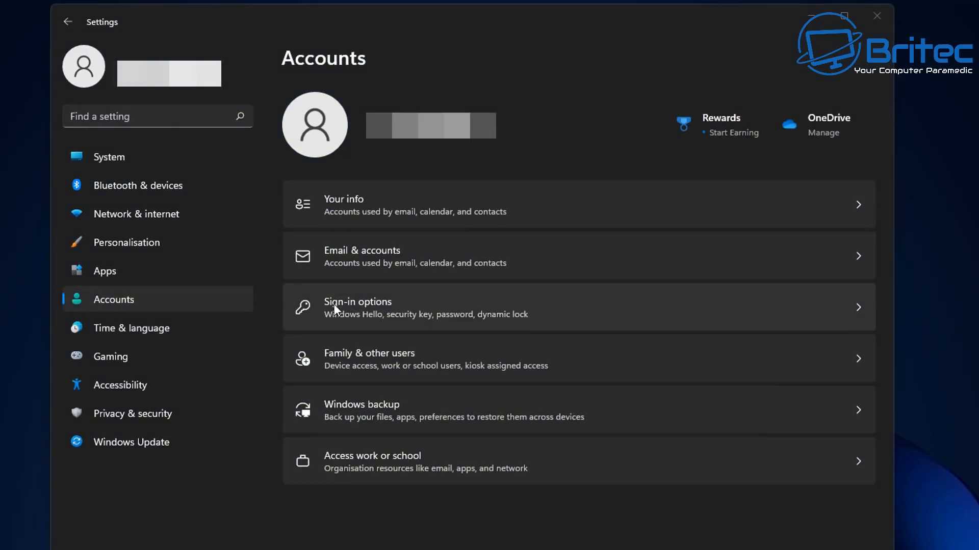
pyautogui.moveTo(578, 265)
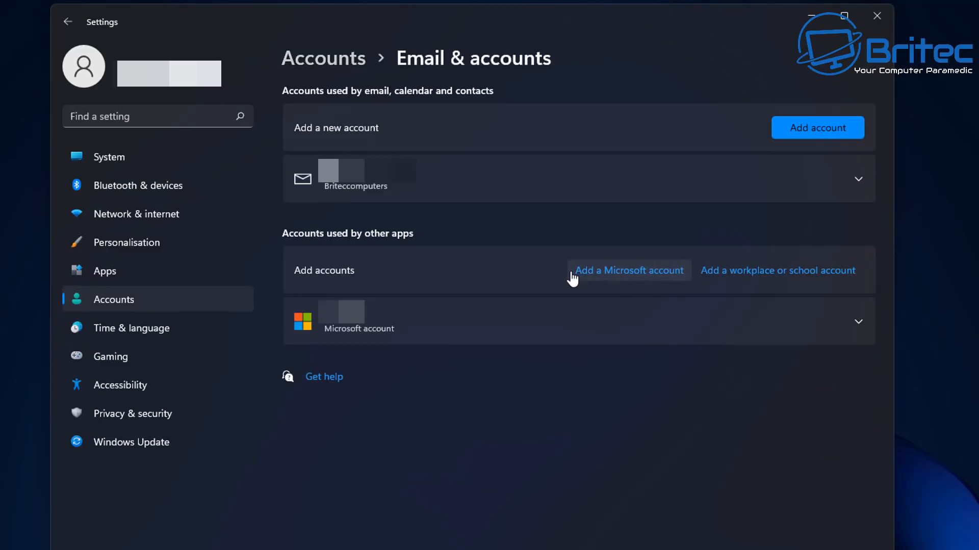
pyautogui.moveTo(552, 269)
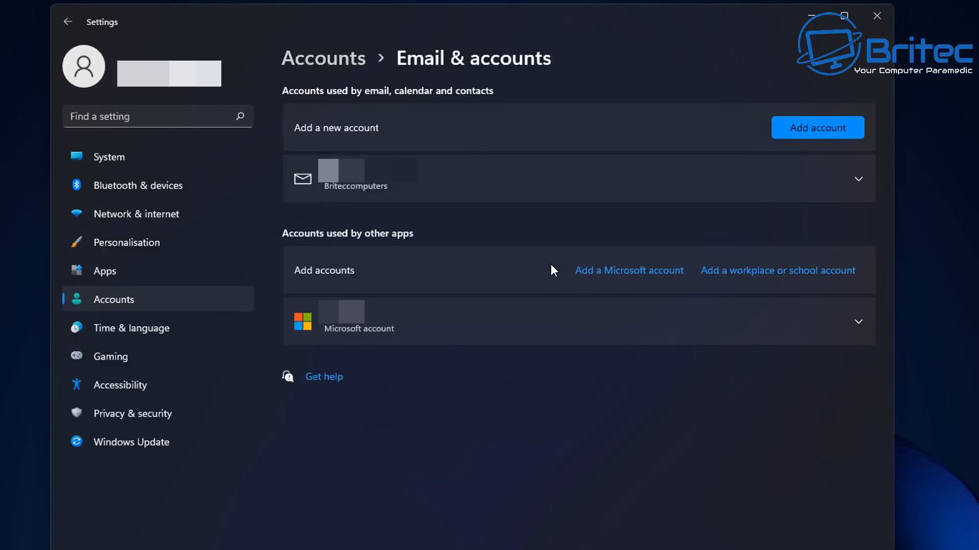
pyautogui.moveTo(548, 212)
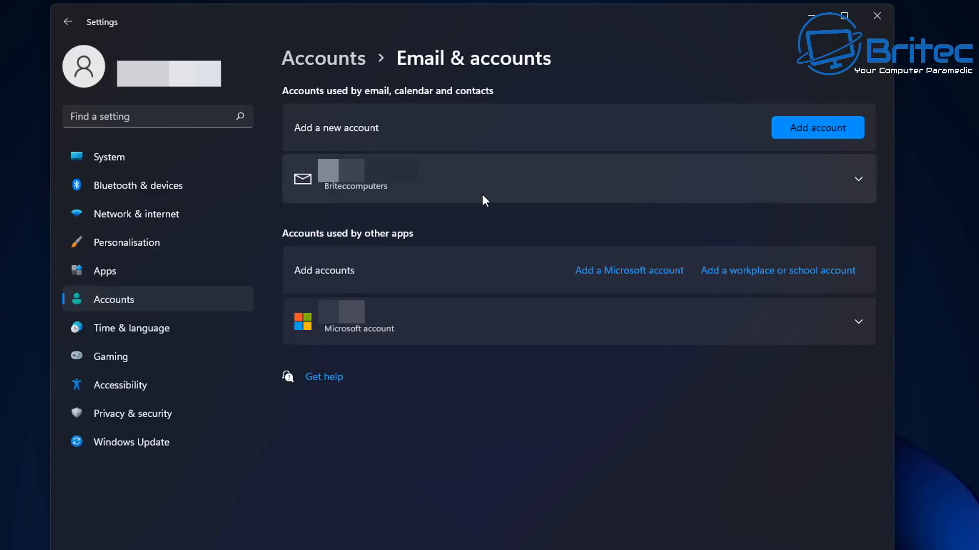
pyautogui.moveTo(855, 187)
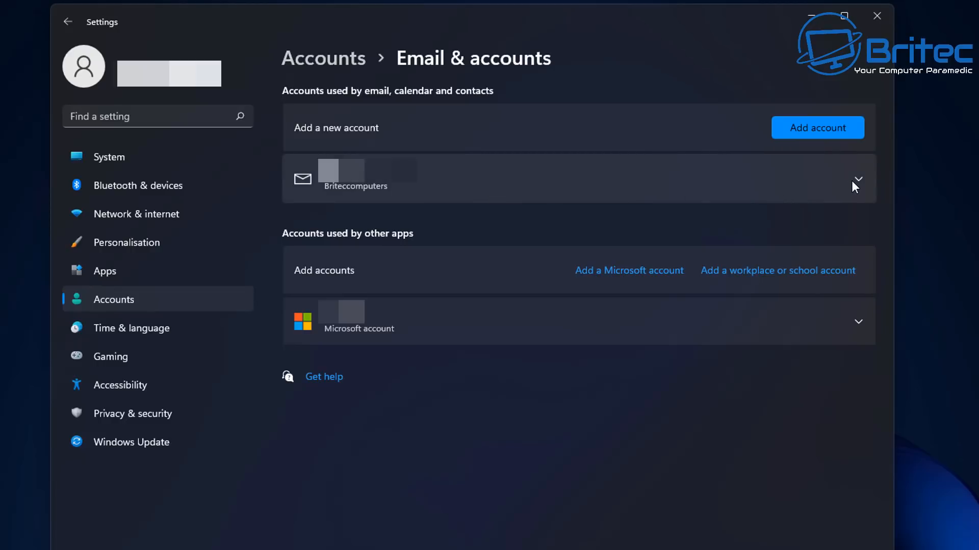
pyautogui.click(857, 185)
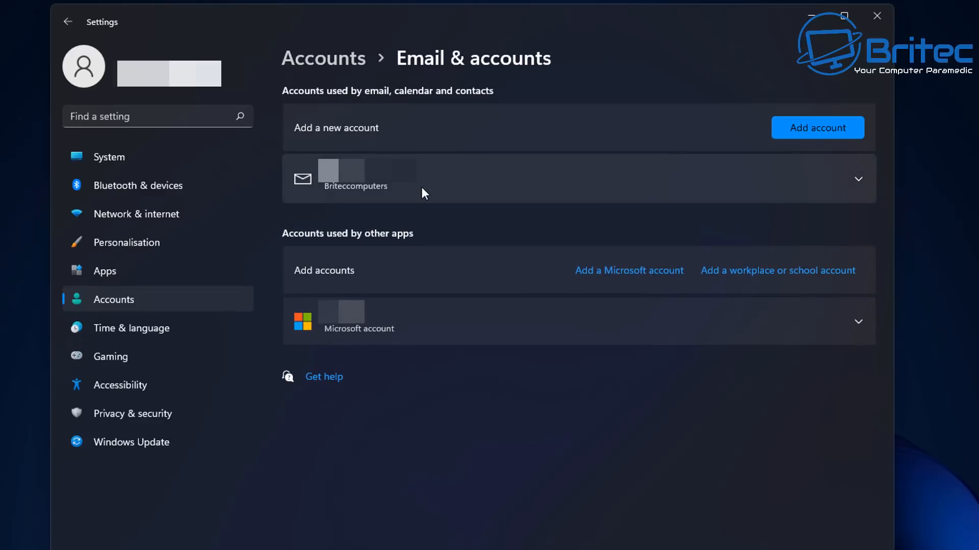
pyautogui.moveTo(406, 205)
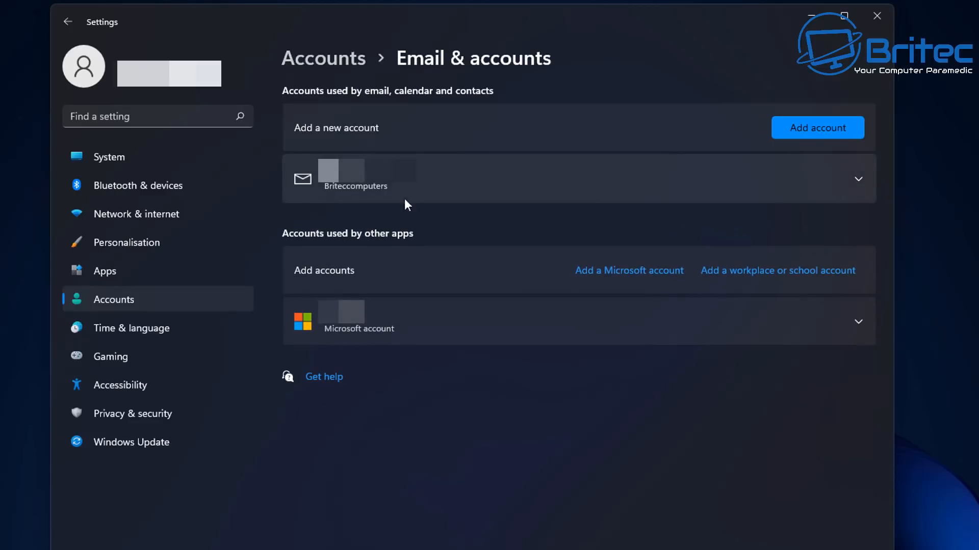
pyautogui.moveTo(815, 137)
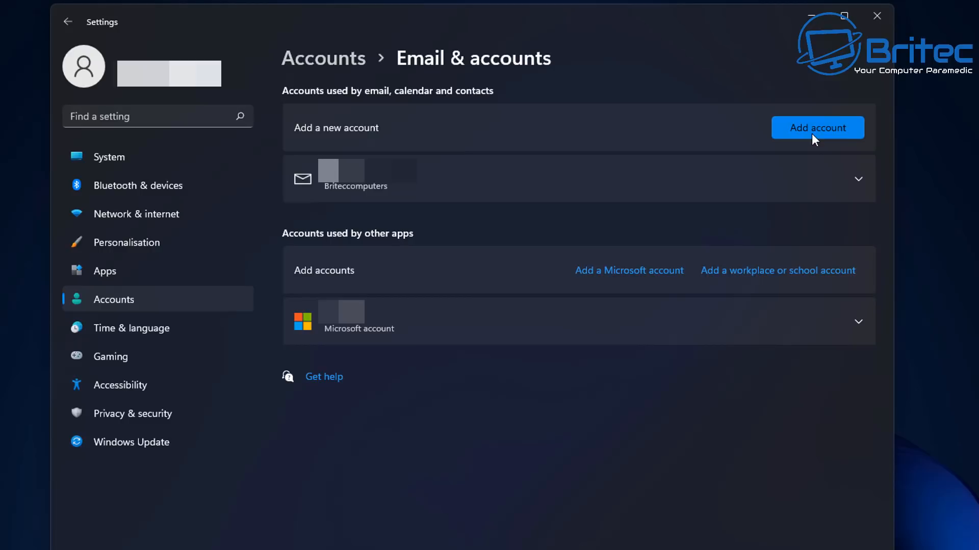
# Start Add account and scroll past Google, Yahoo! and iCloud to Advanced setup.
pyautogui.click(817, 127)
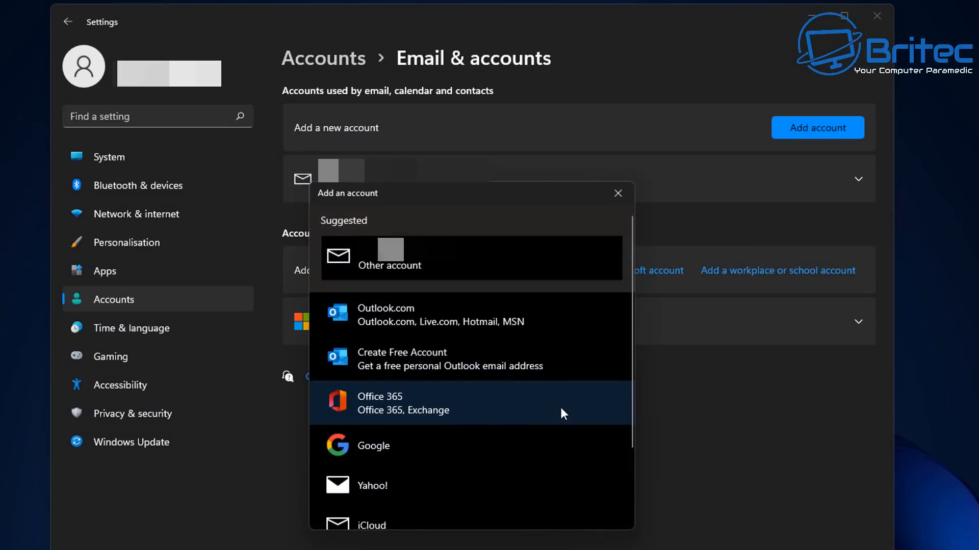
pyautogui.scroll(-3)
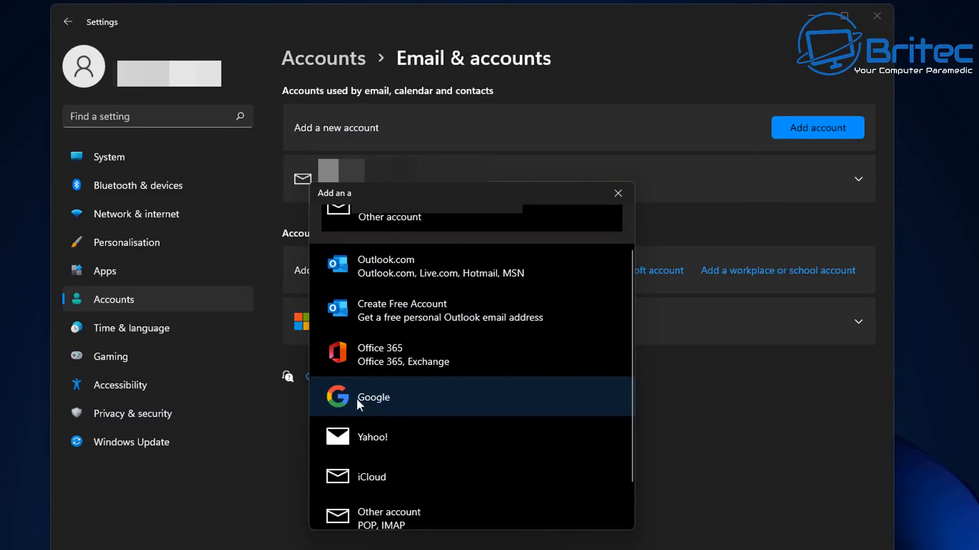
pyautogui.moveTo(370, 420)
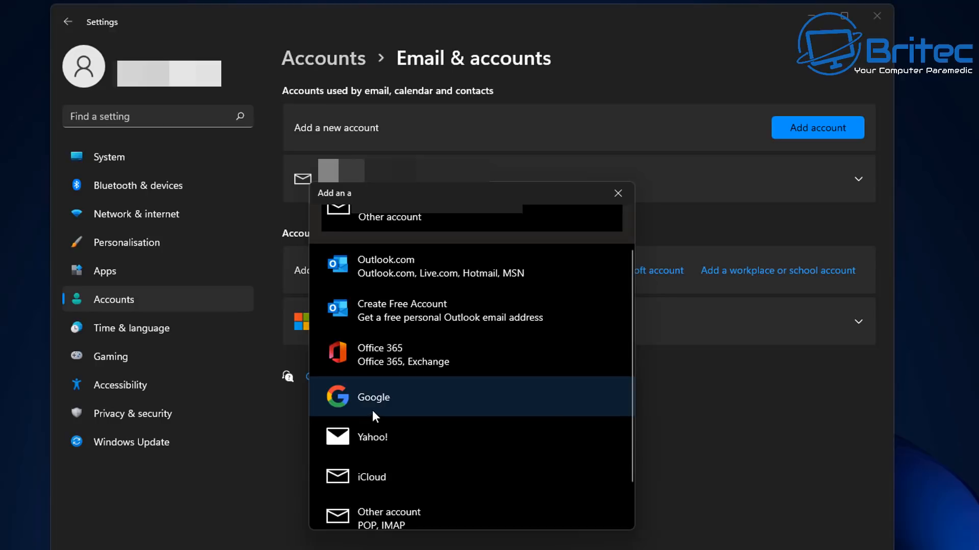
pyautogui.scroll(-3)
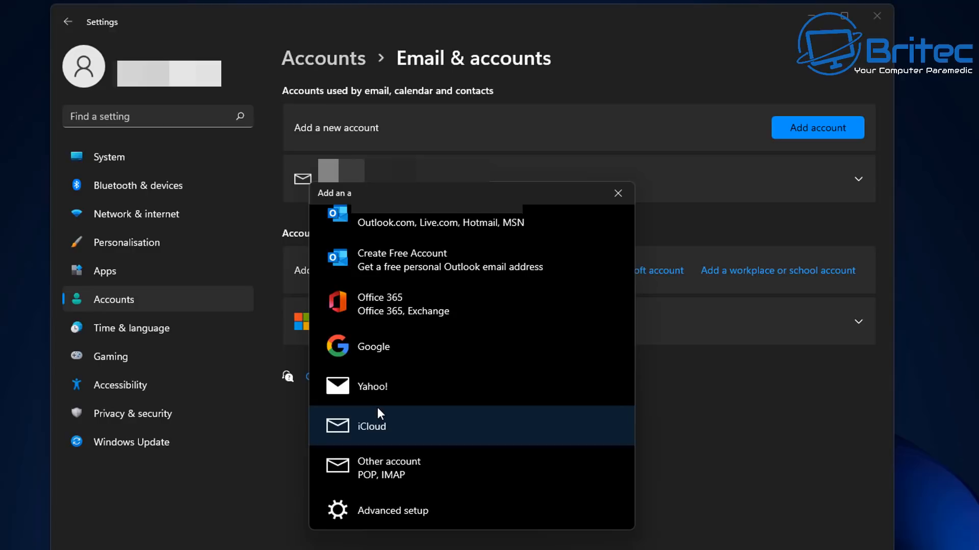
pyautogui.moveTo(398, 524)
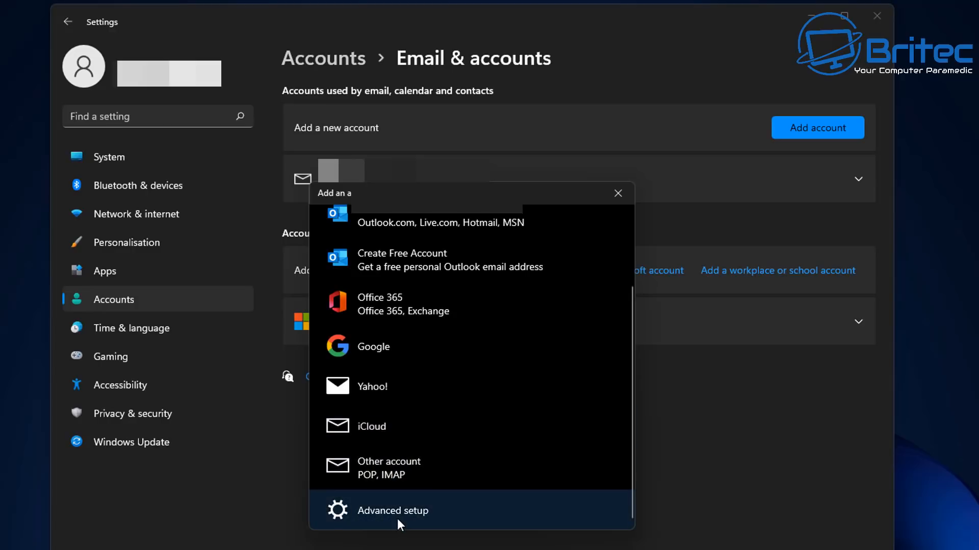
pyautogui.moveTo(429, 521)
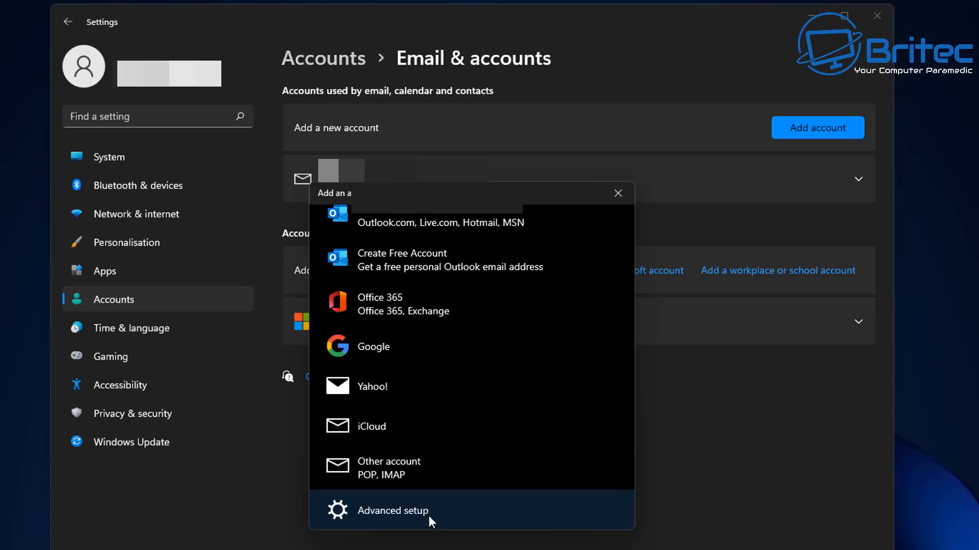
# View the Advanced setup options, then close the Add an account window and Settings.
pyautogui.click(392, 510)
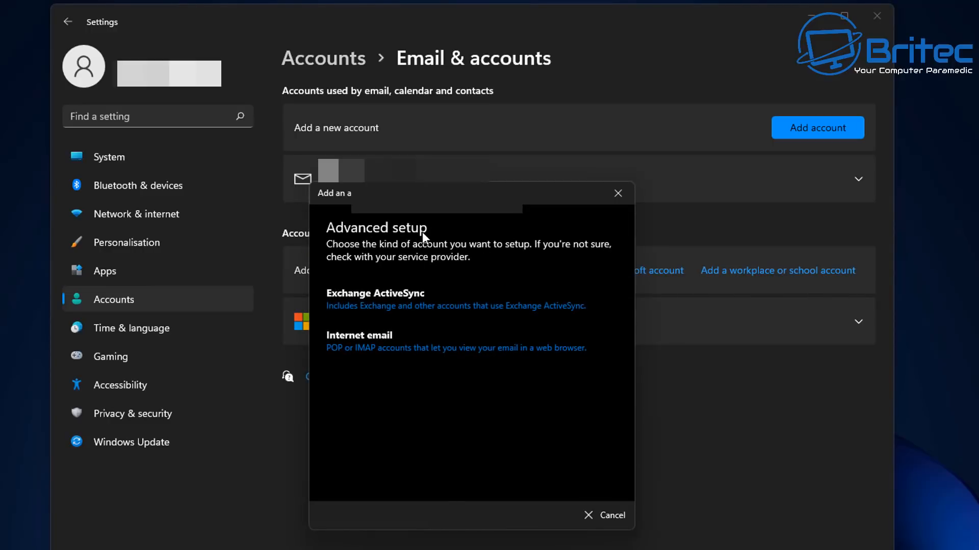
pyautogui.moveTo(370, 353)
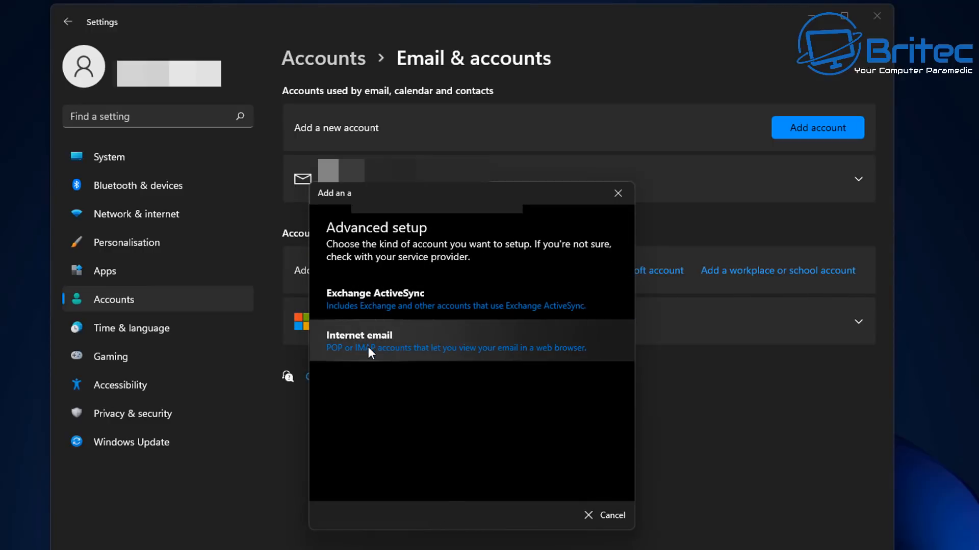
pyautogui.moveTo(617, 194)
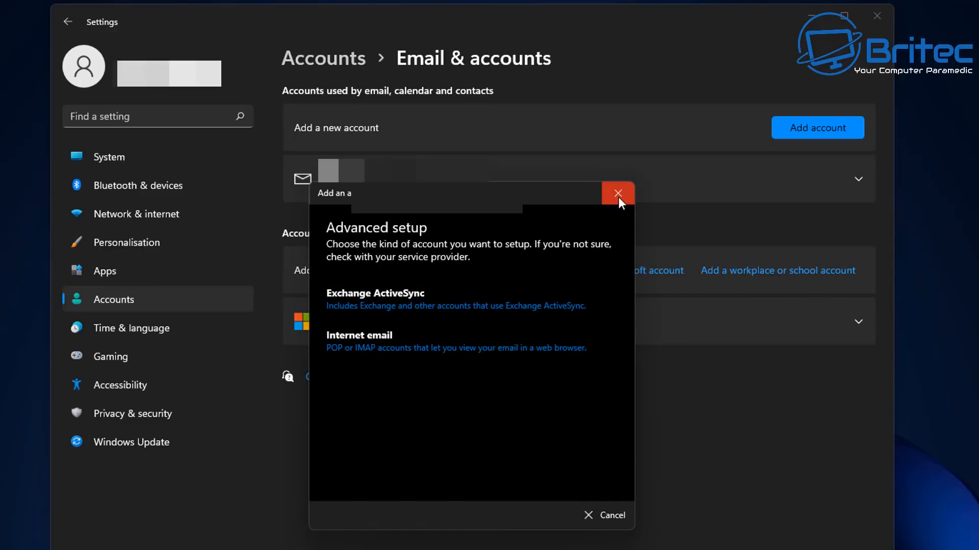
pyautogui.click(617, 194)
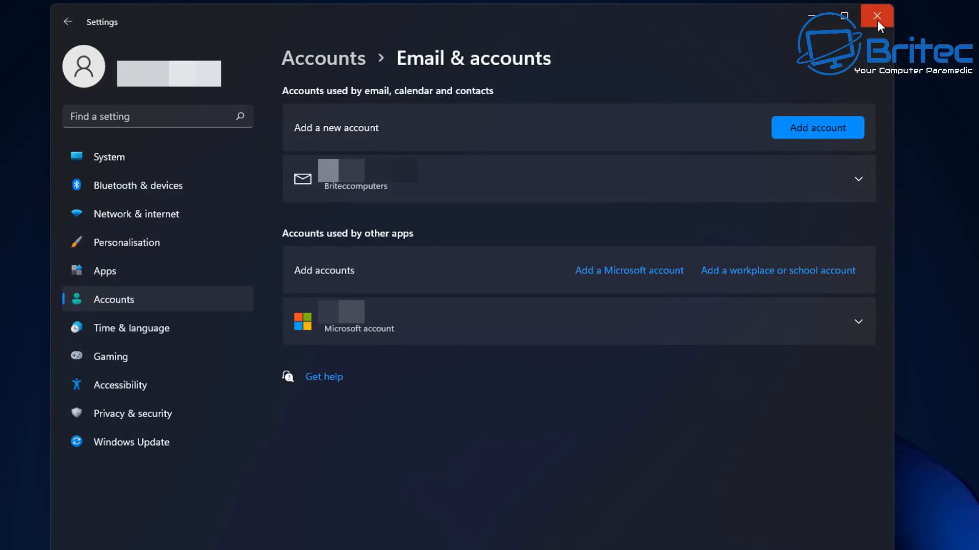
pyautogui.click(876, 16)
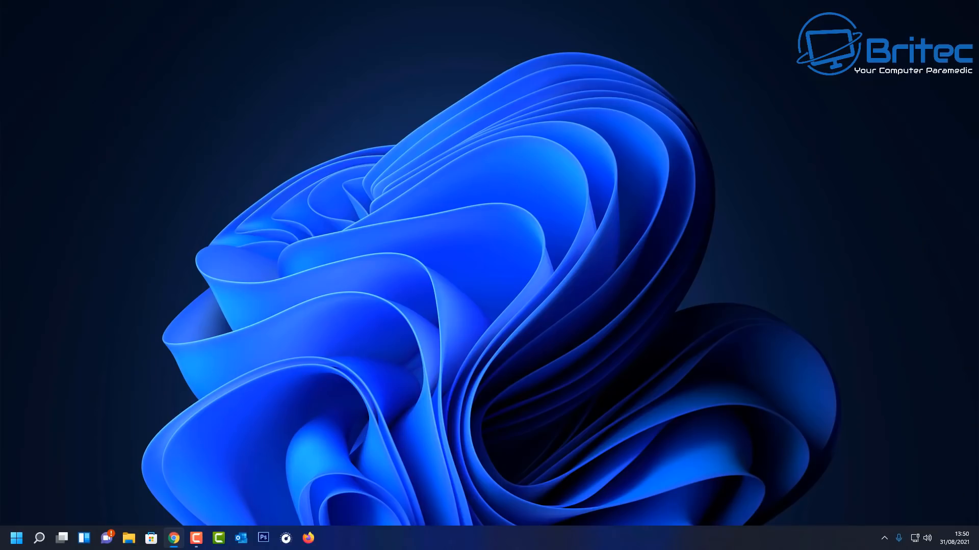